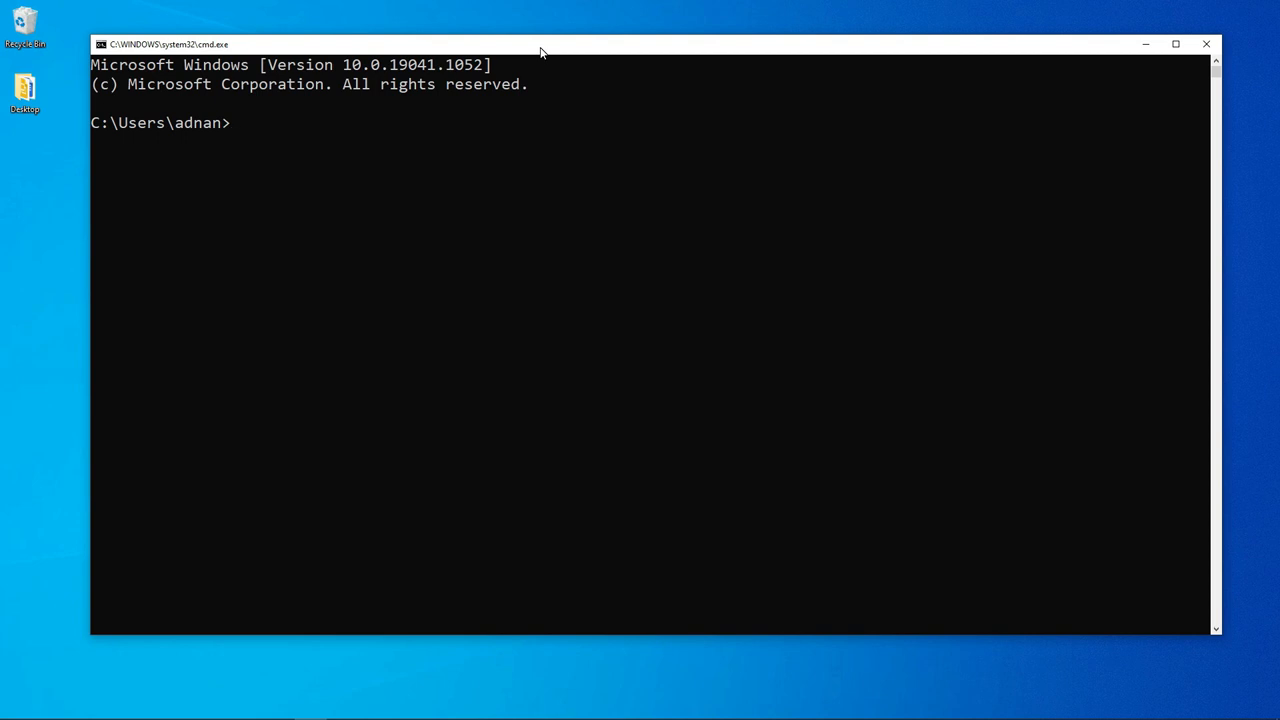
Run git in cmd and get the 'not recognized' error, then reposition the window
text(git)
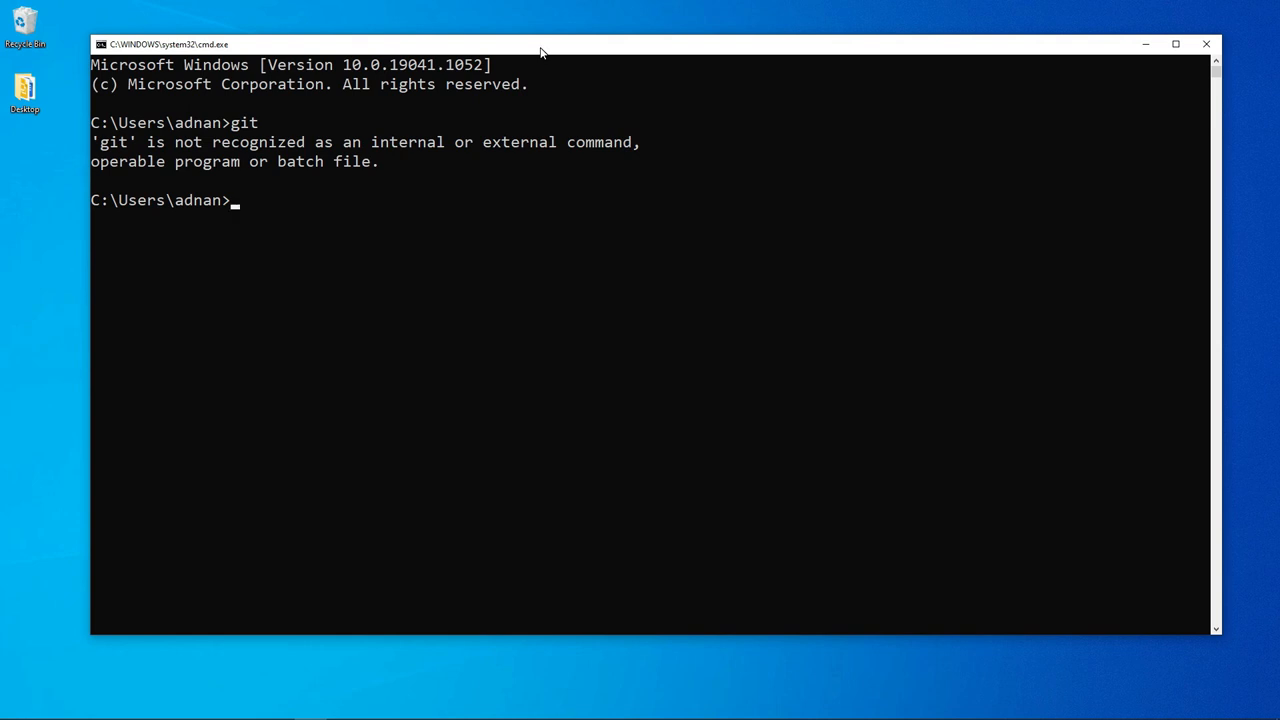
mouse_move(324, 172)
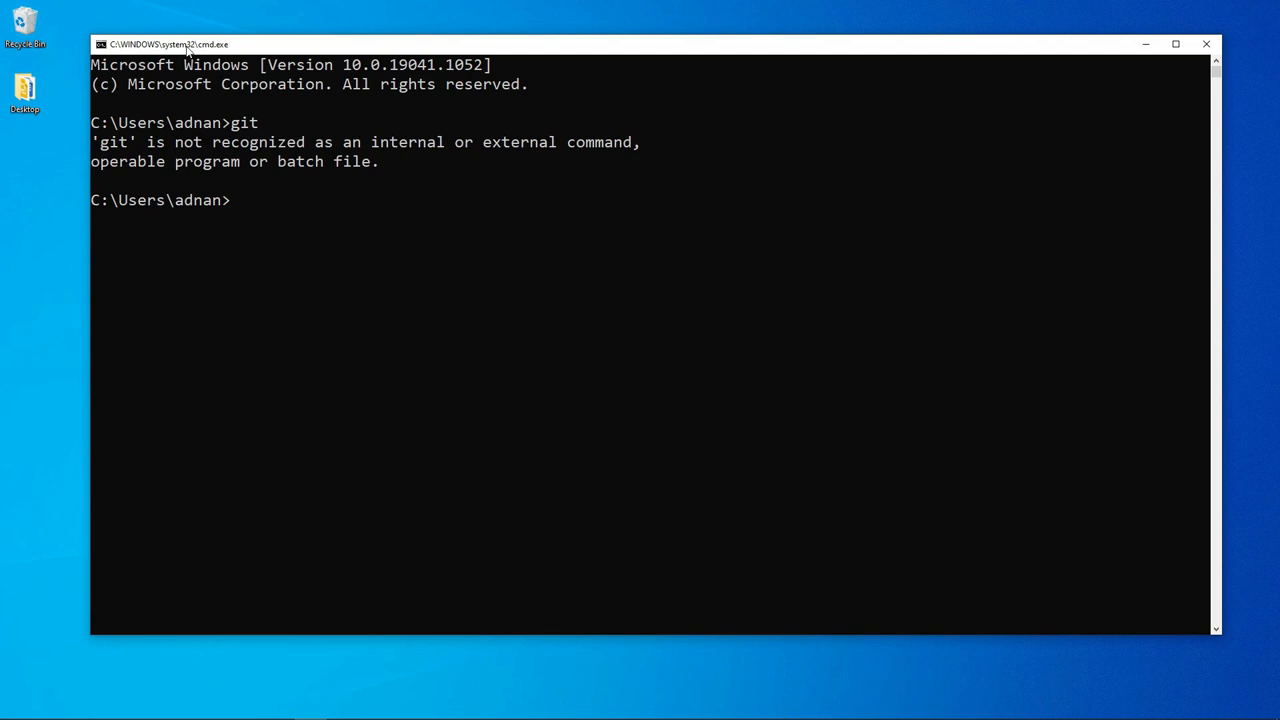
drag(190, 44, 220, 92)
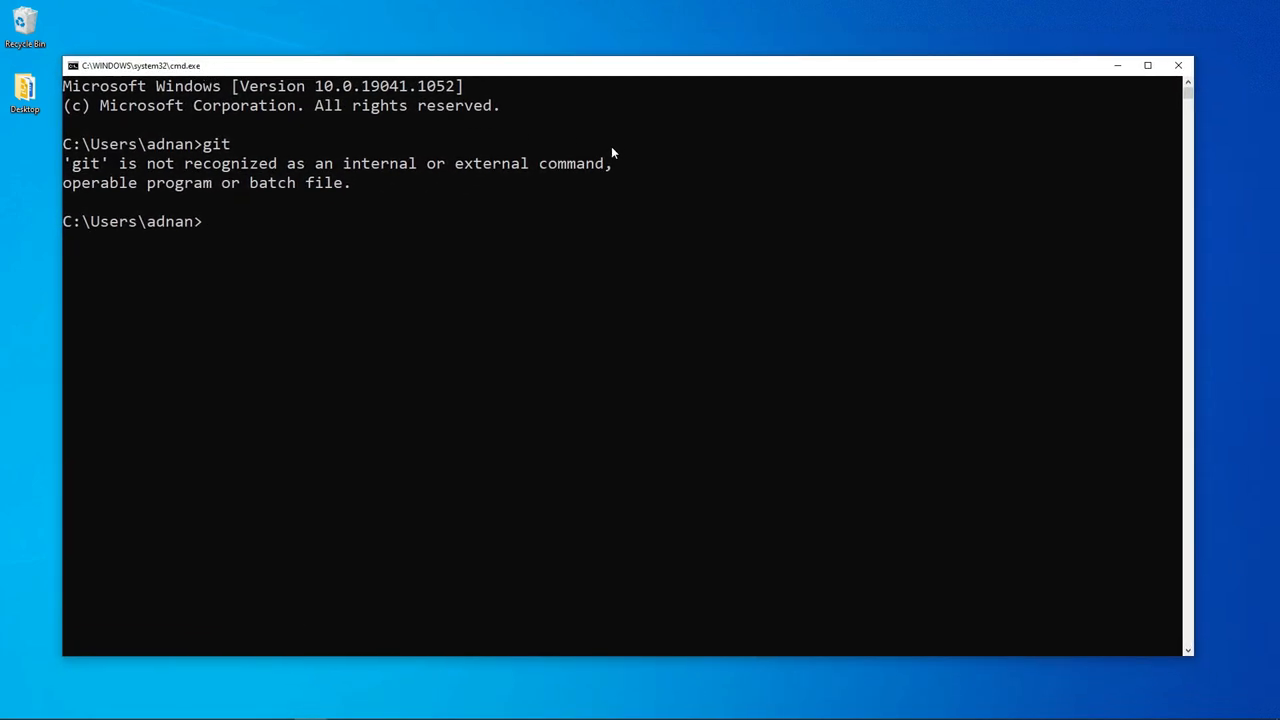
mouse_move(1178, 64)
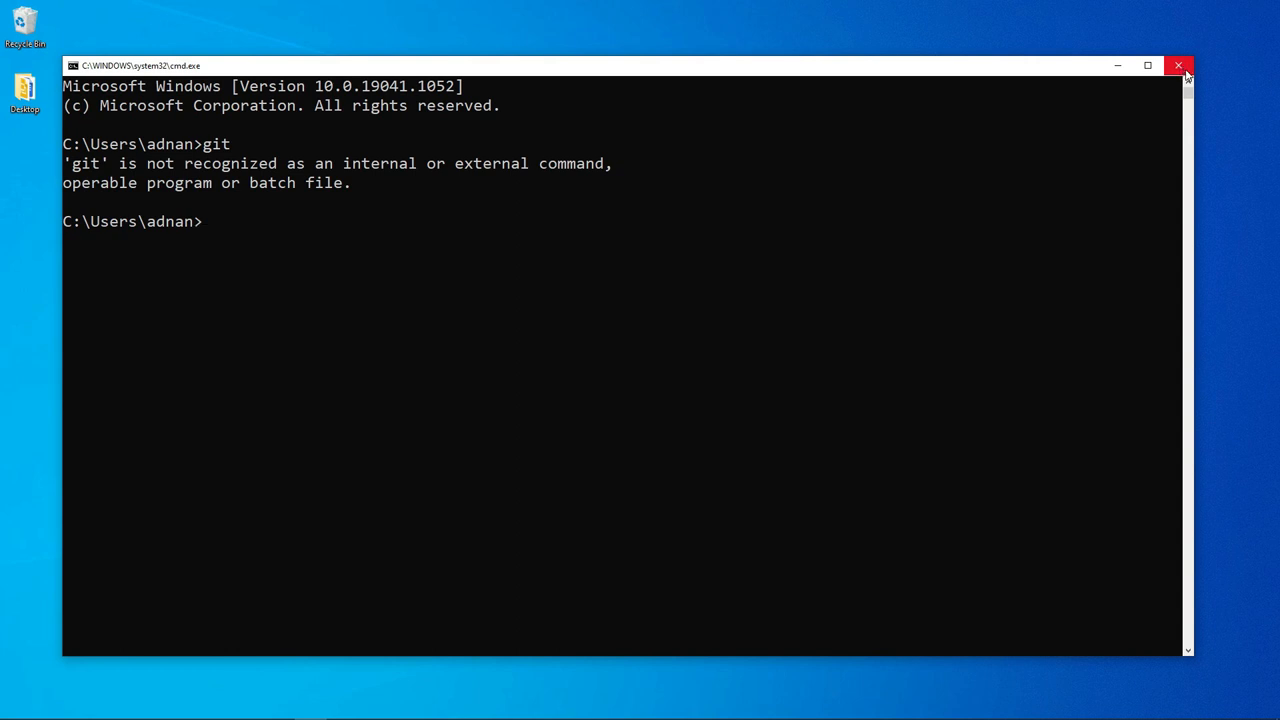
mouse_move(712, 434)
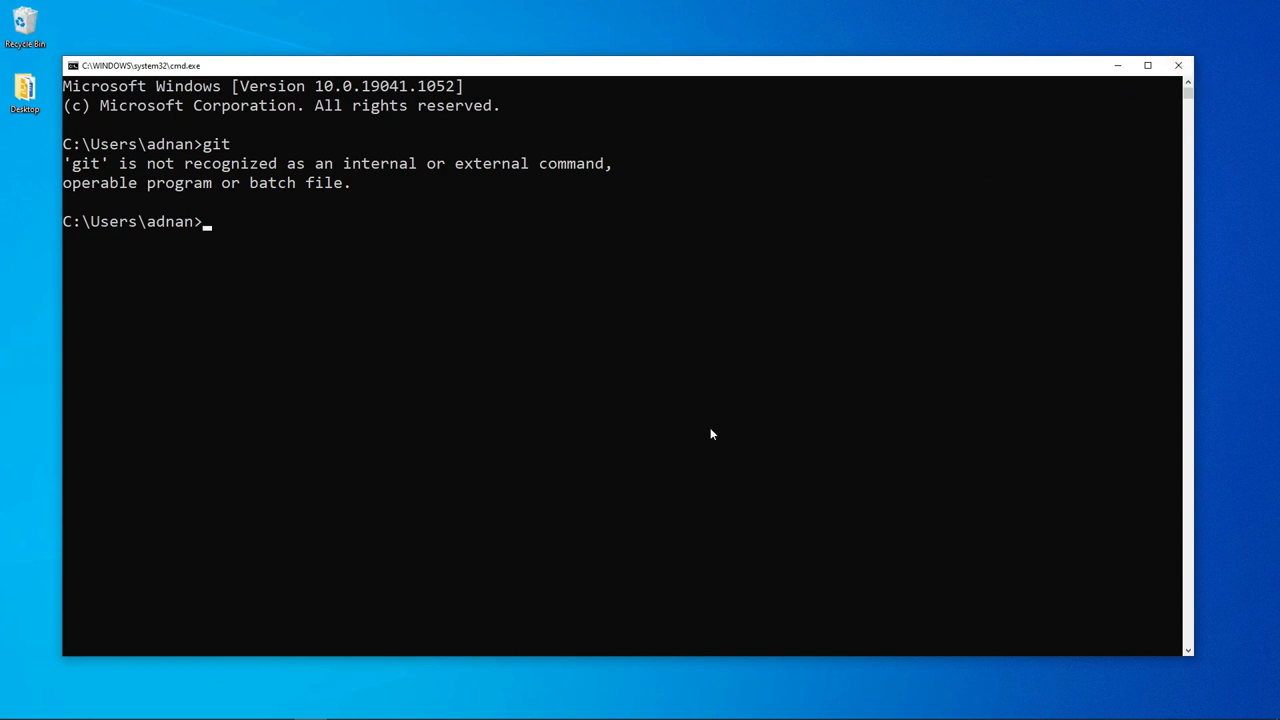
mouse_move(1108, 172)
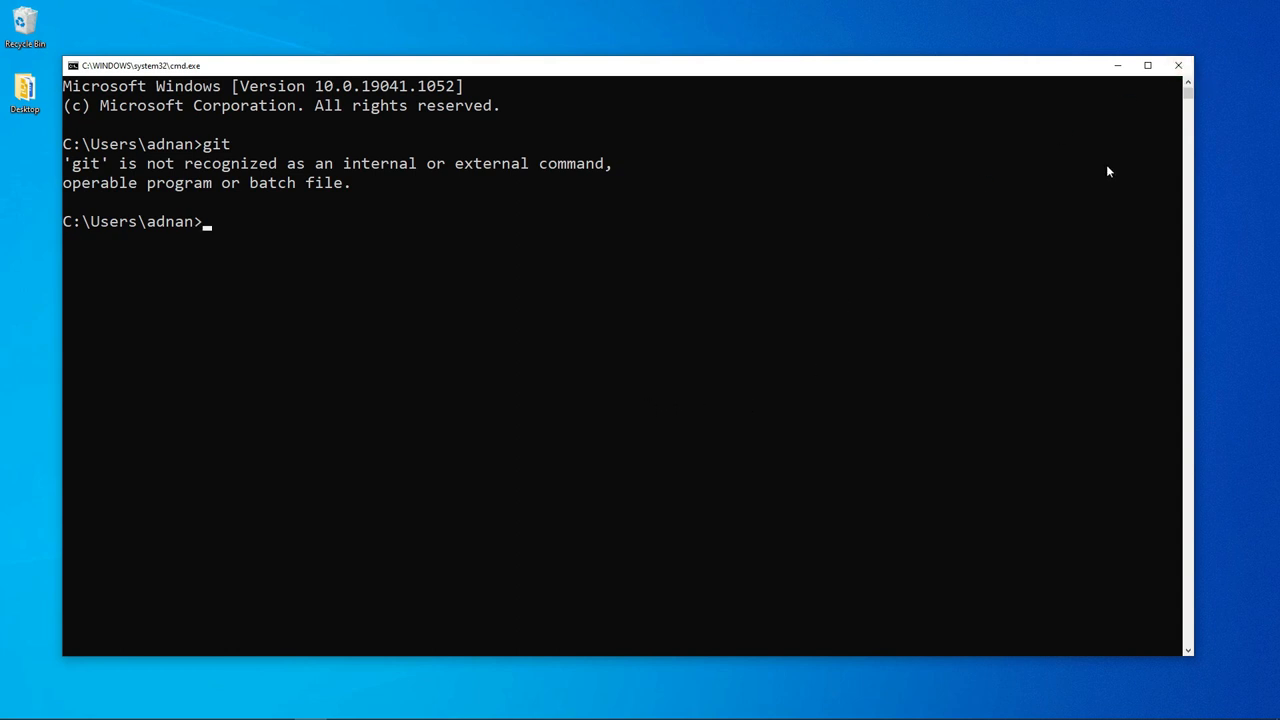
mouse_move(374, 242)
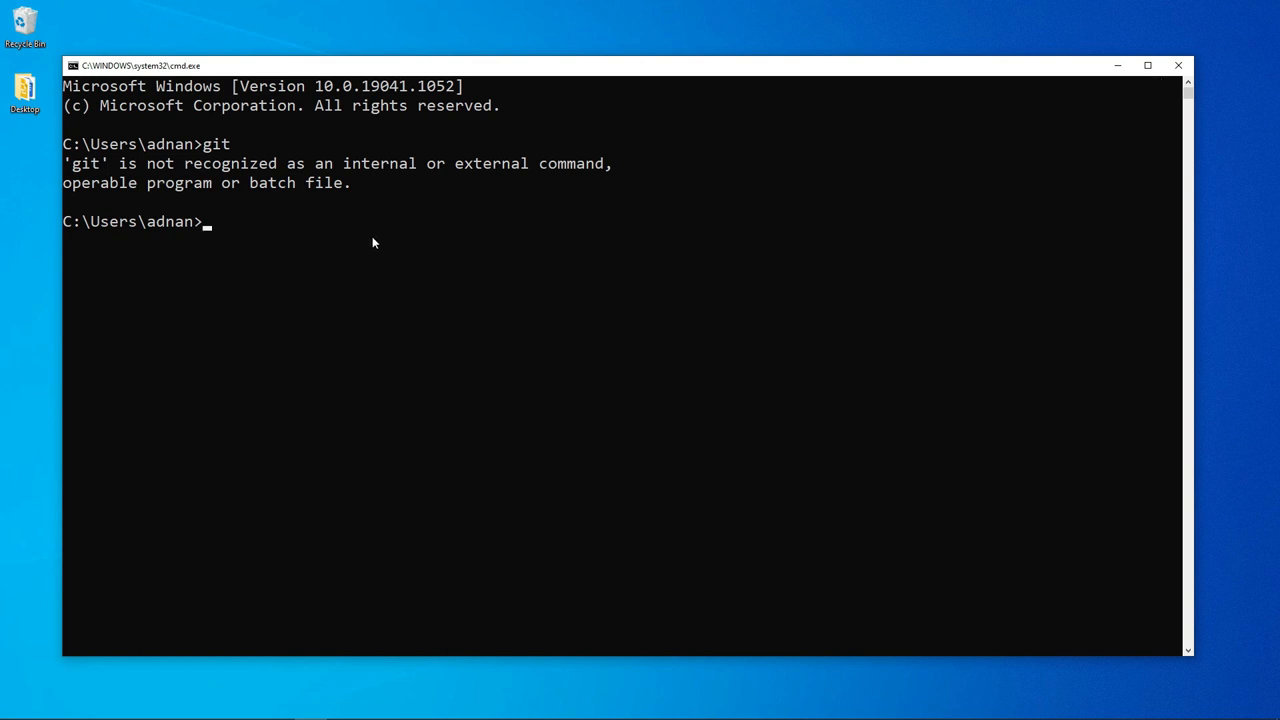
mouse_move(512, 232)
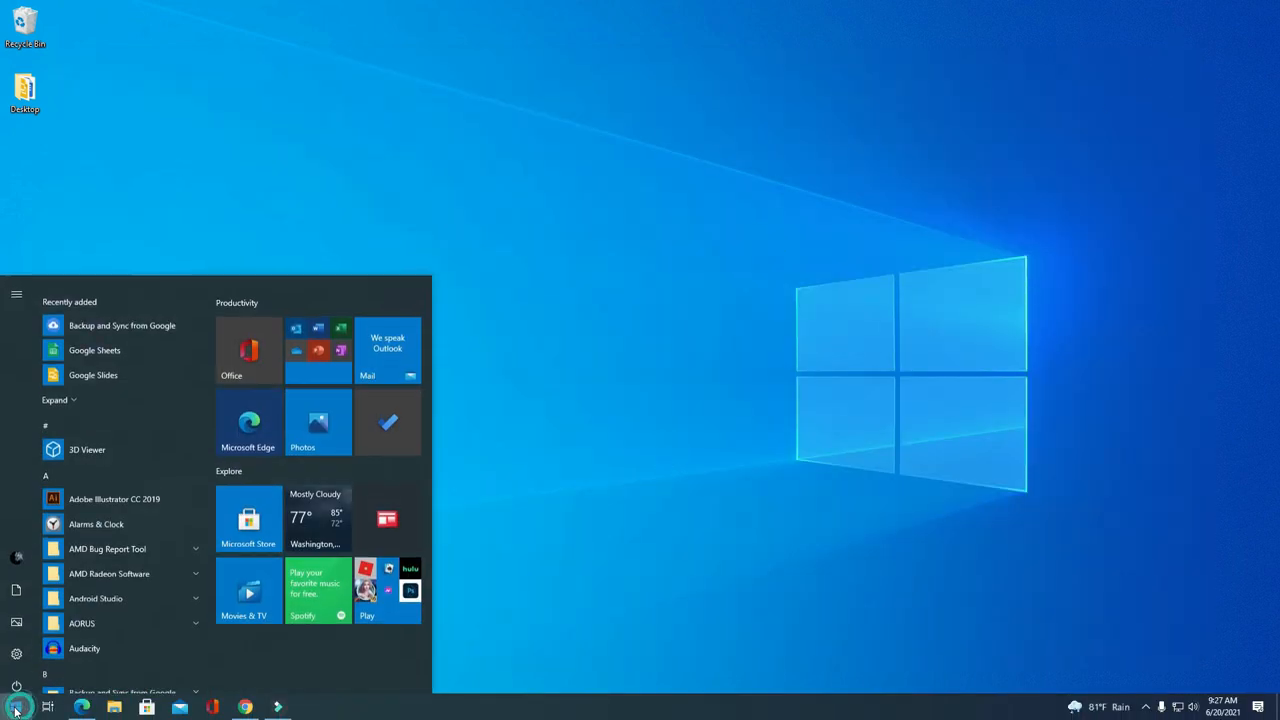
Search Start for cmd and launch a new Command Prompt
text(cmd)
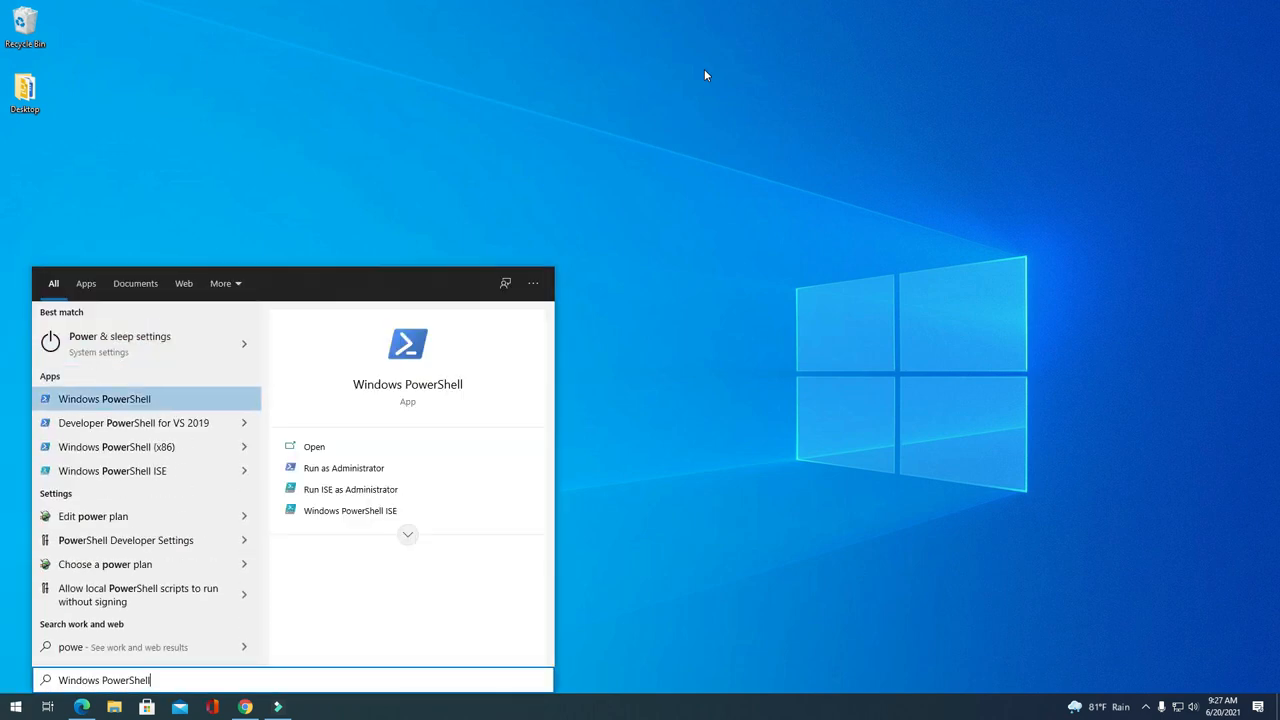
mouse_move(832, 460)
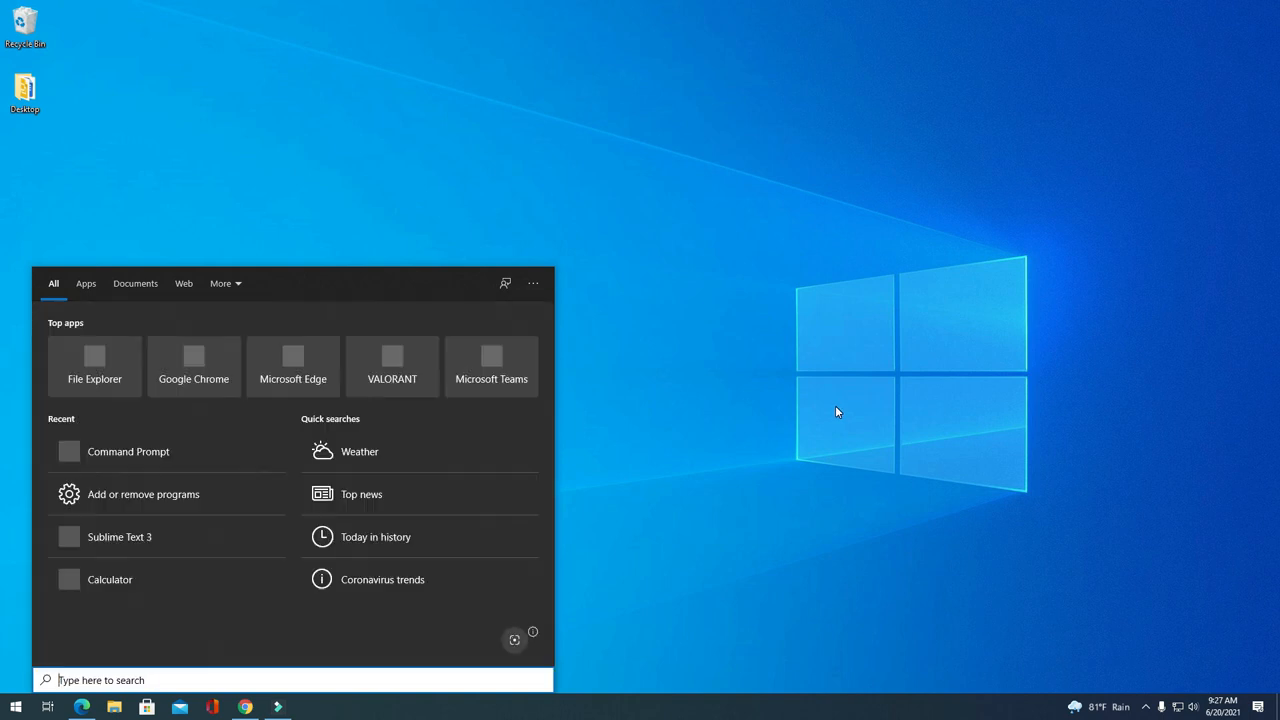
click(128, 452)
text(ls)
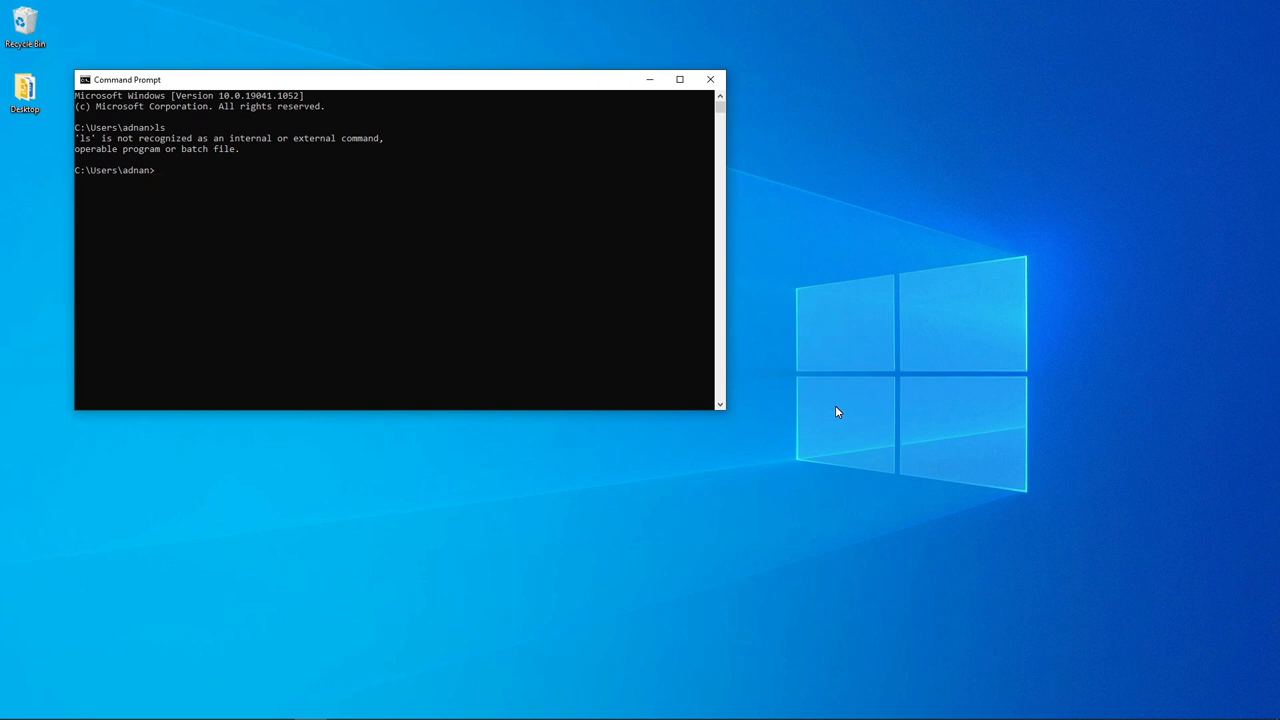
mouse_move(180, 172)
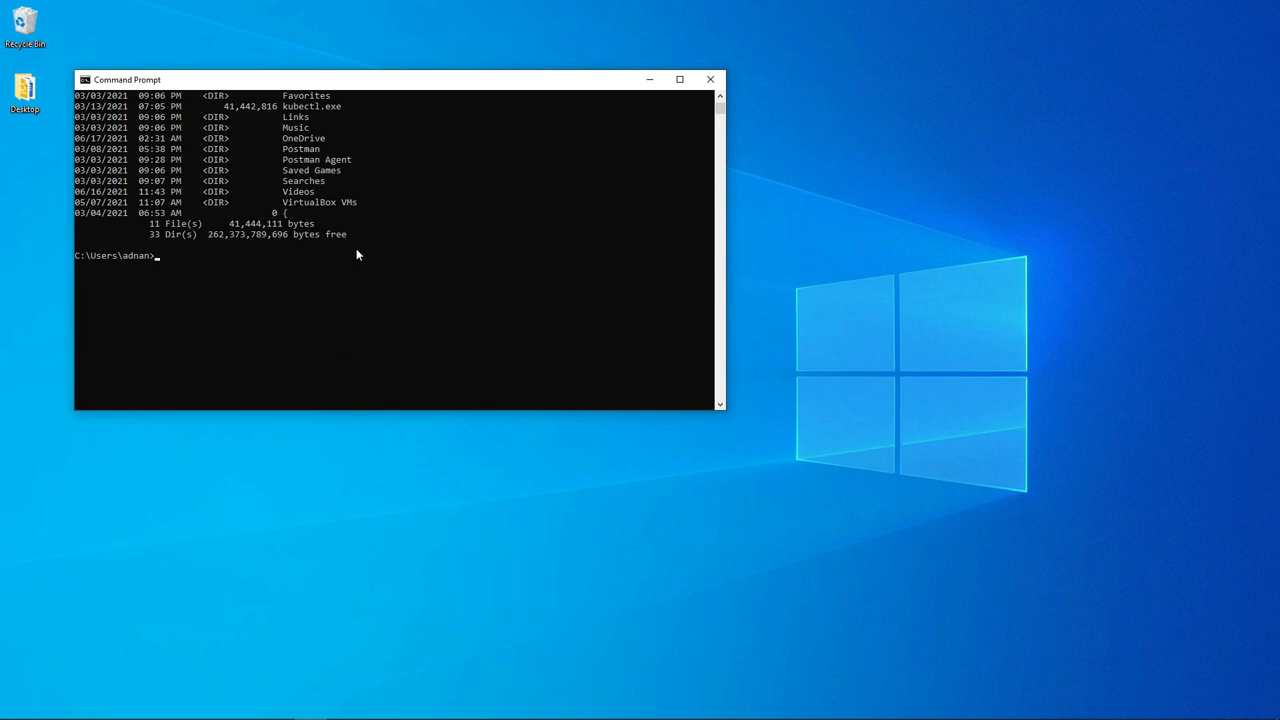
Review the home folder's dir listing and begin entering cd Desktop
scroll(up, 3)
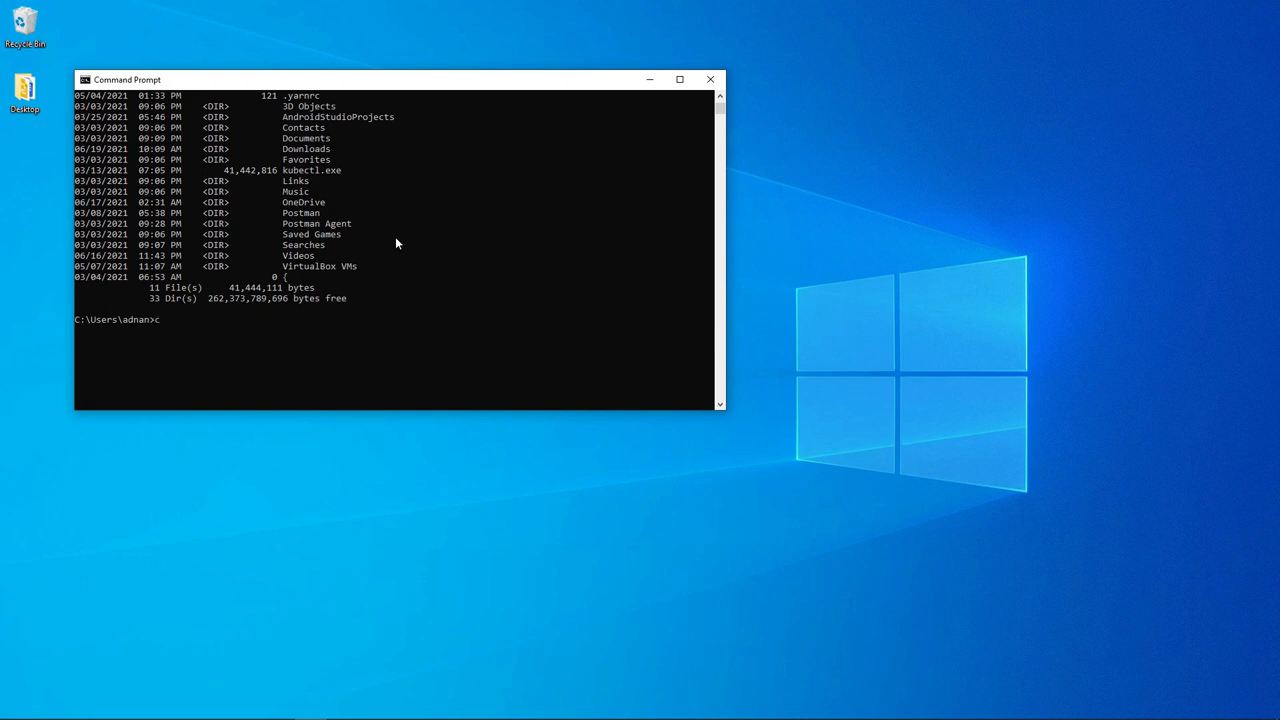
text(cd)
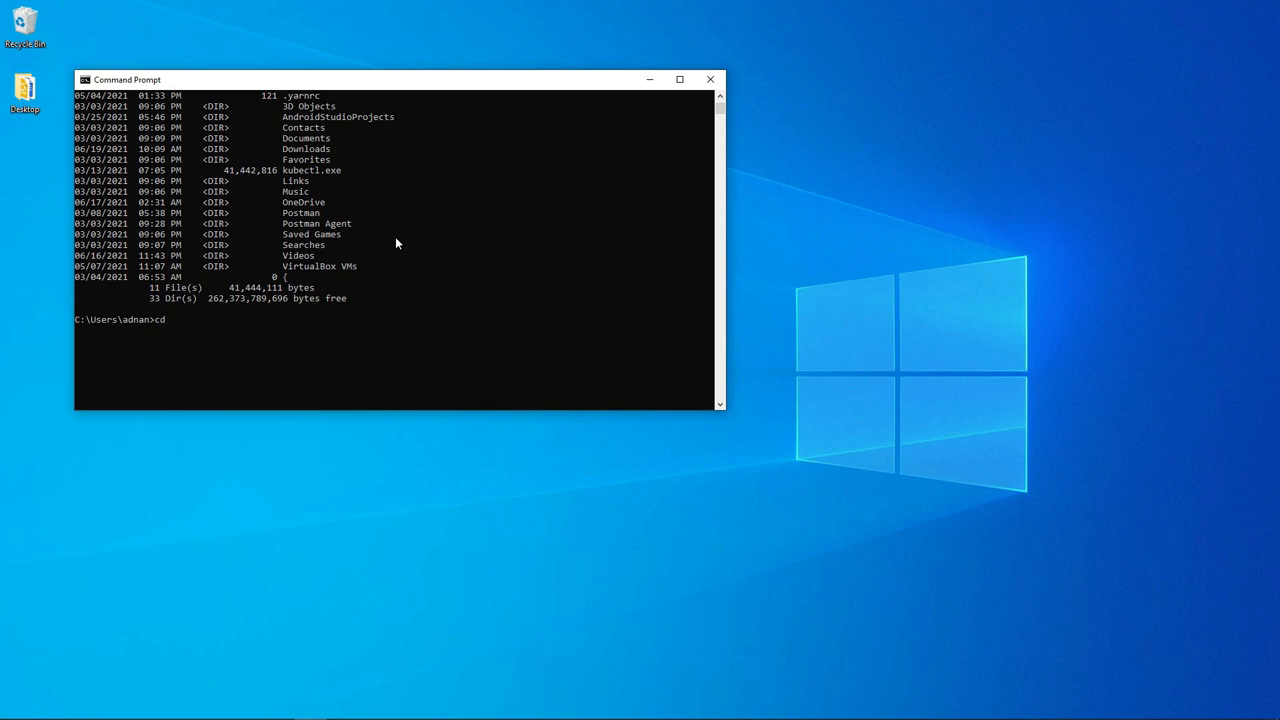
text(Desk)
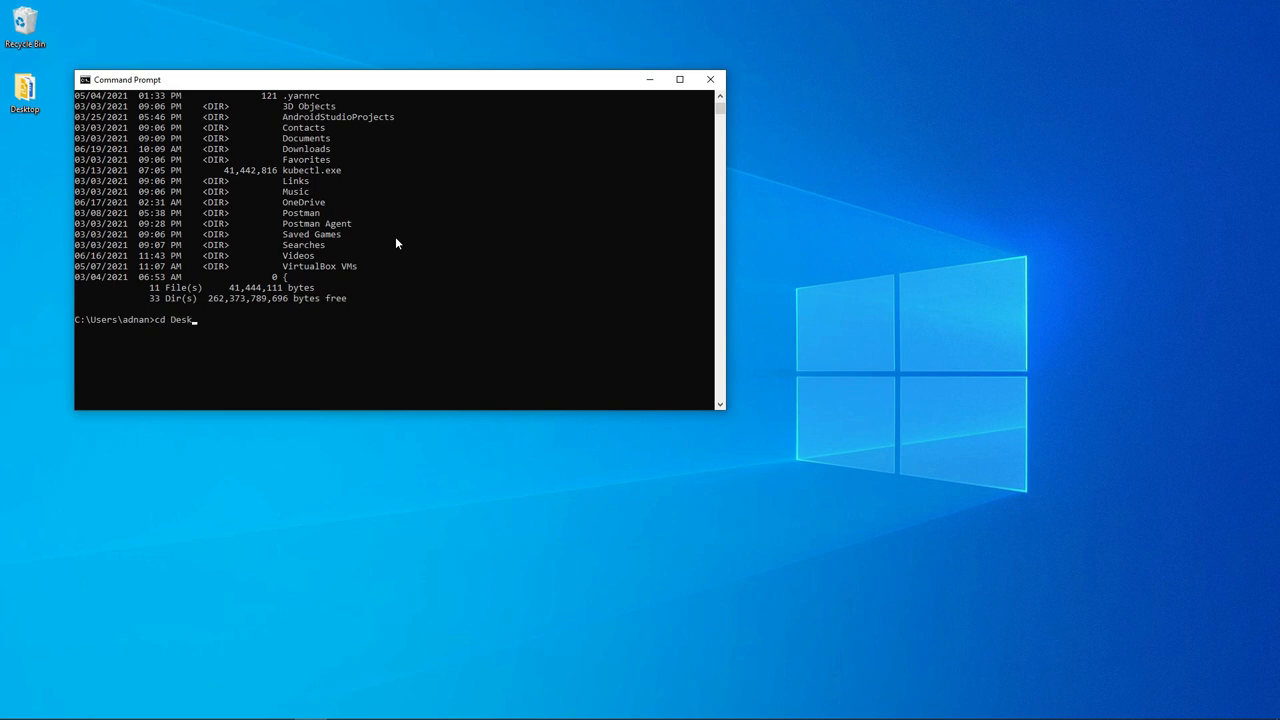
Attempt cd Desktop from the home folder and see the path fail
key(Return)
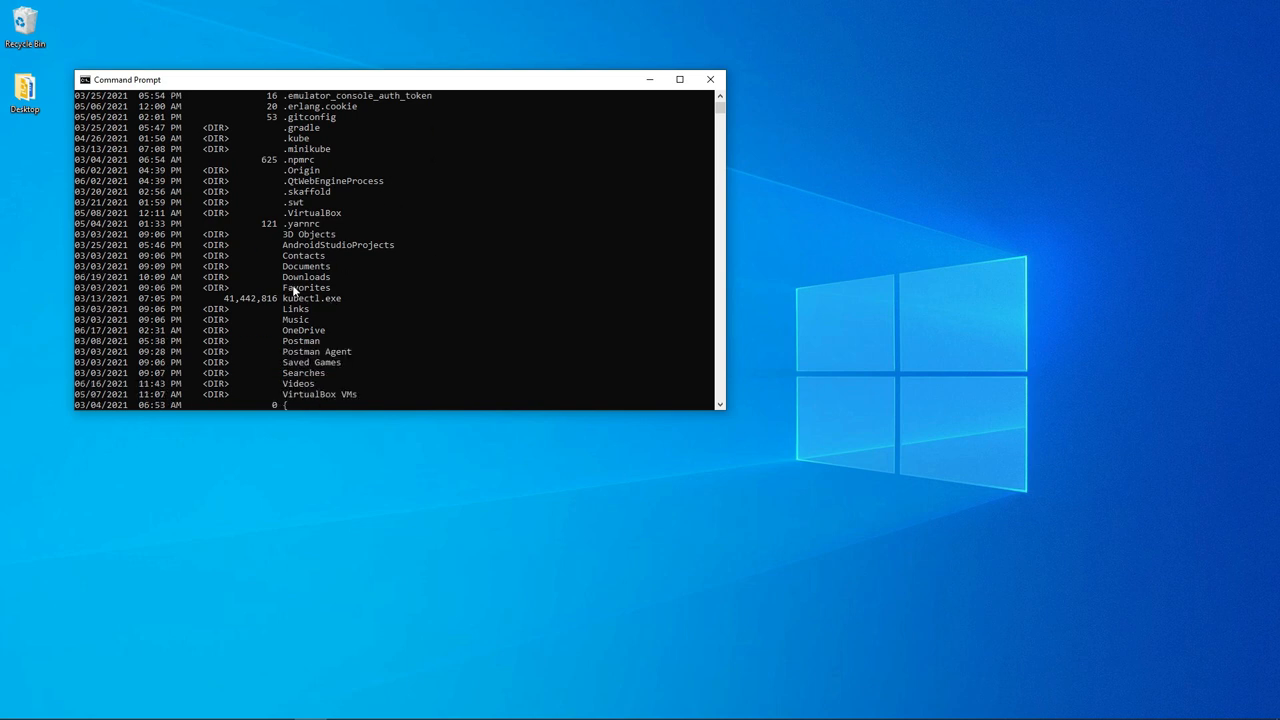
mouse_move(310, 338)
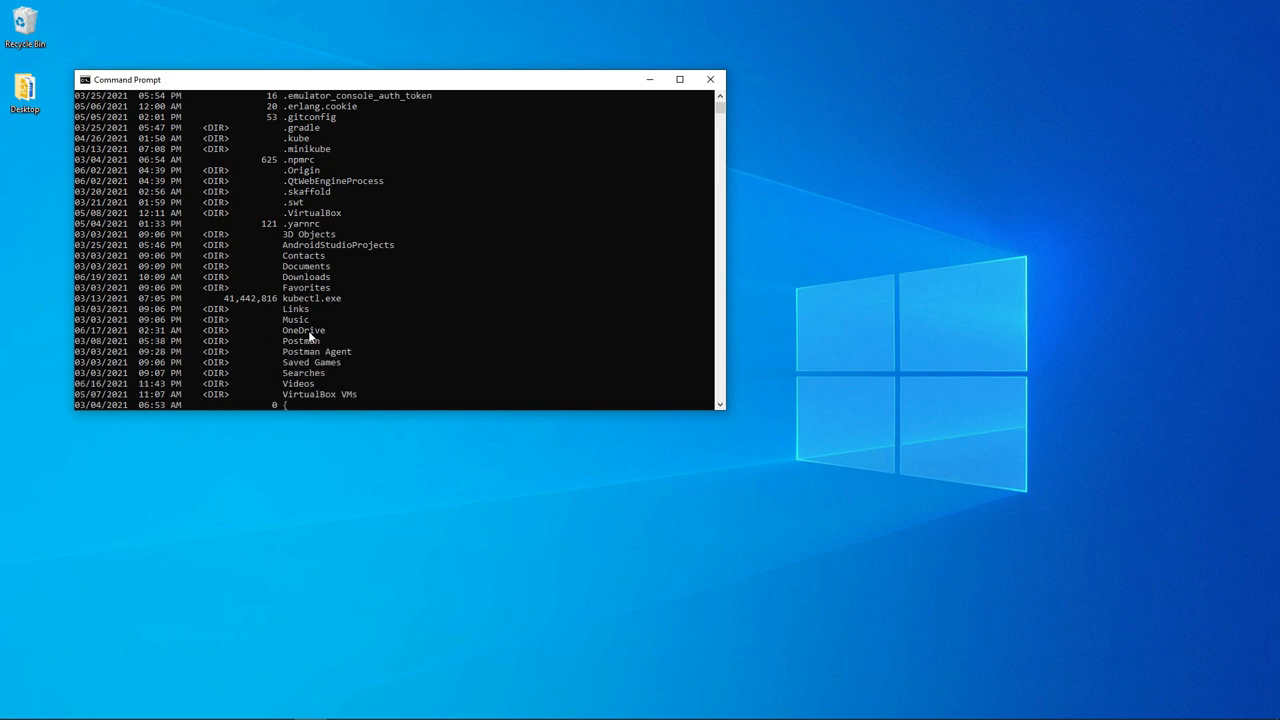
scroll(up, 3)
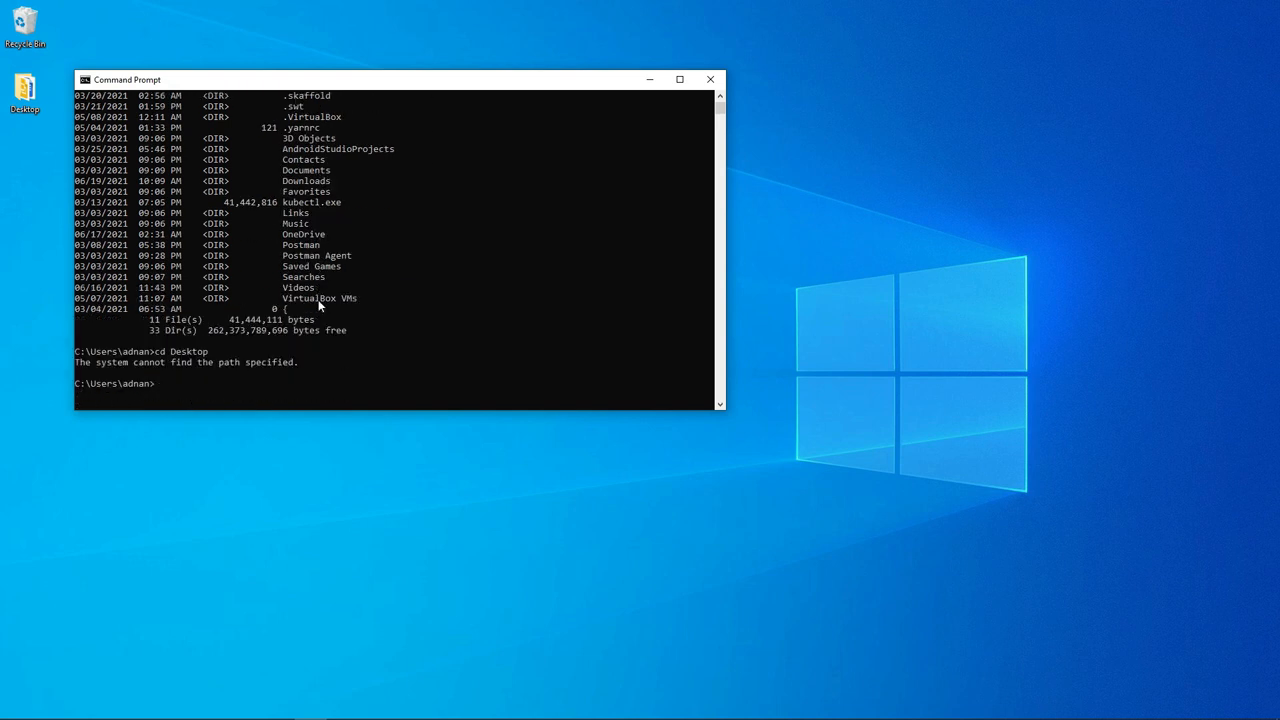
mouse_move(320, 270)
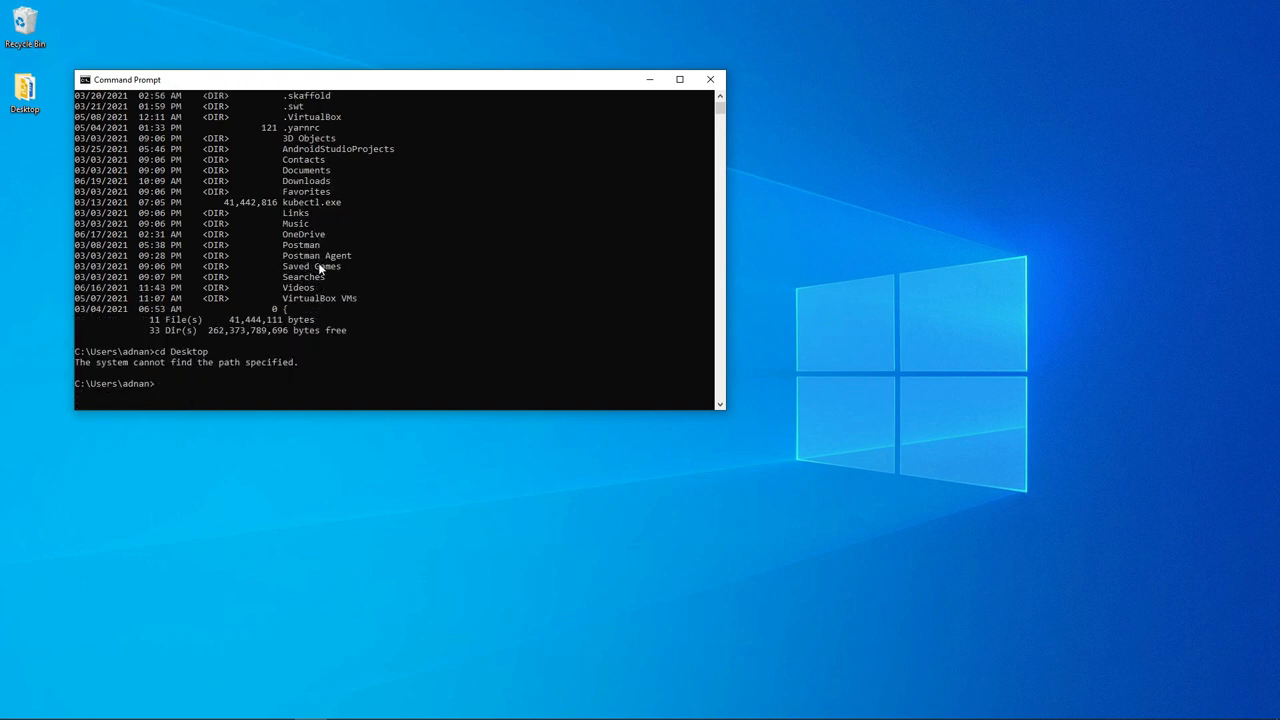
scroll(down, 3)
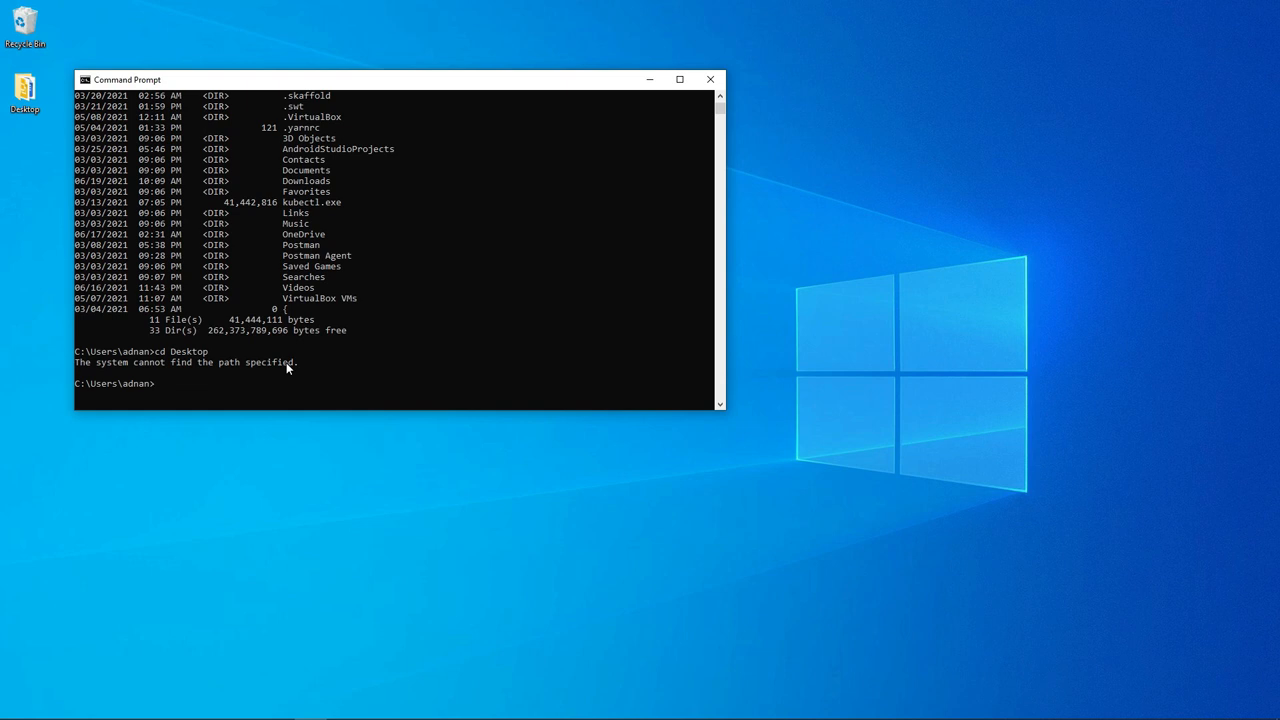
mouse_move(328, 236)
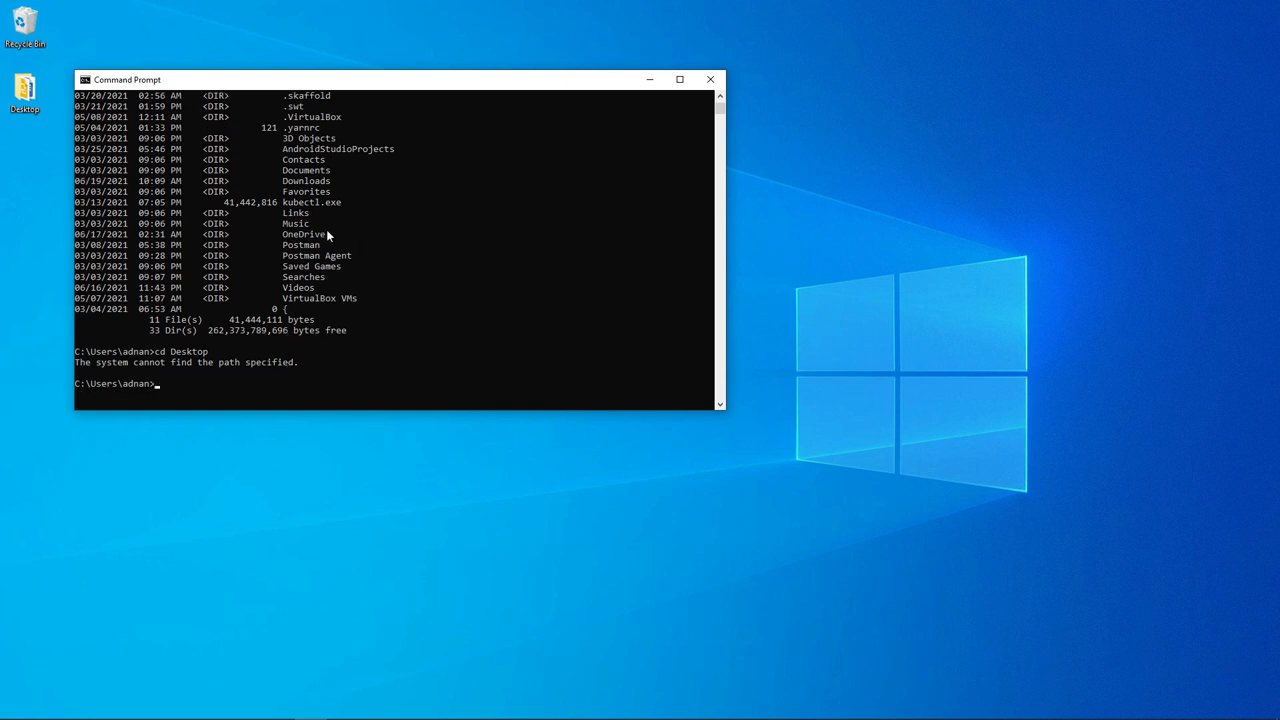
Change into OneDrive and then into its Desktop folder
text(cd)
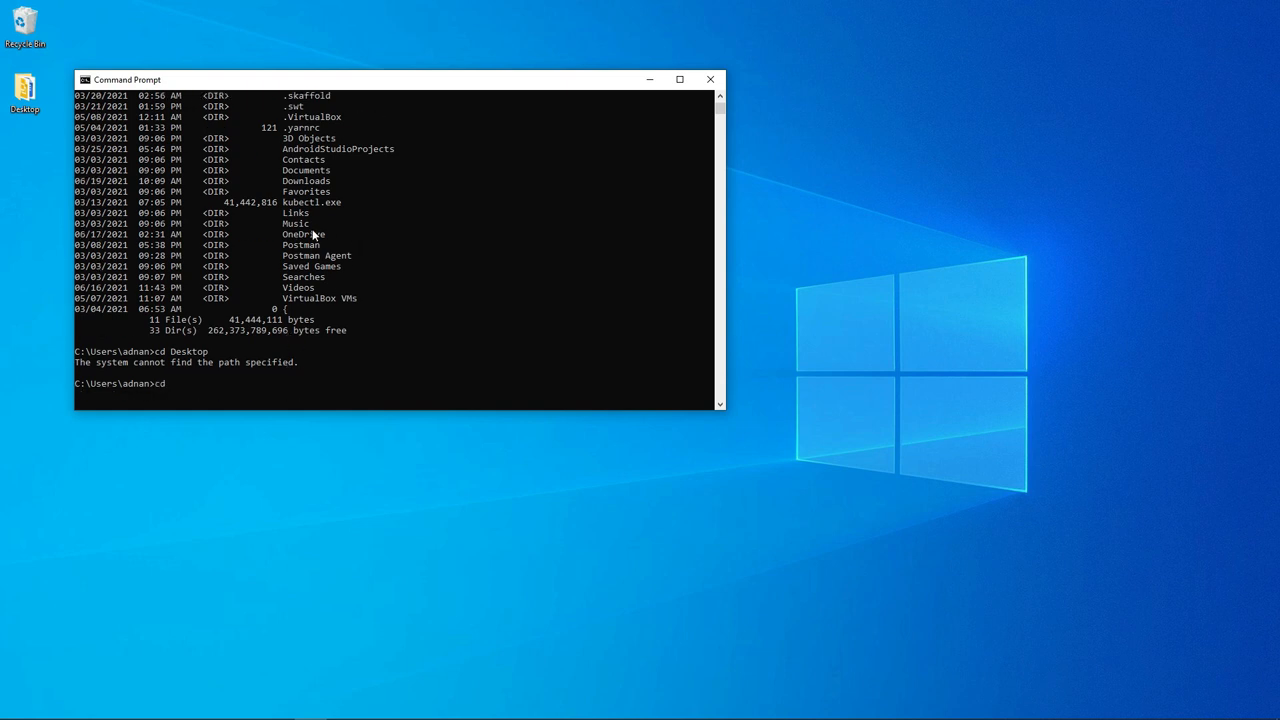
text(OneDrive)
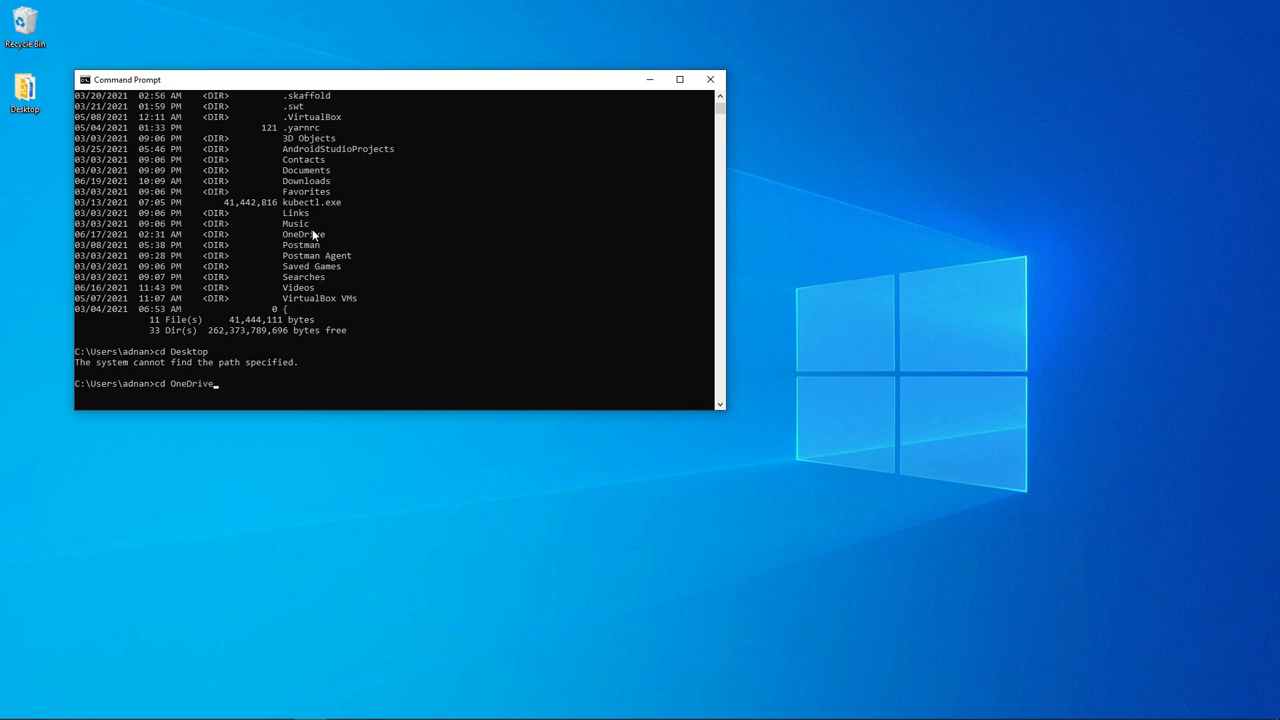
key(Return)
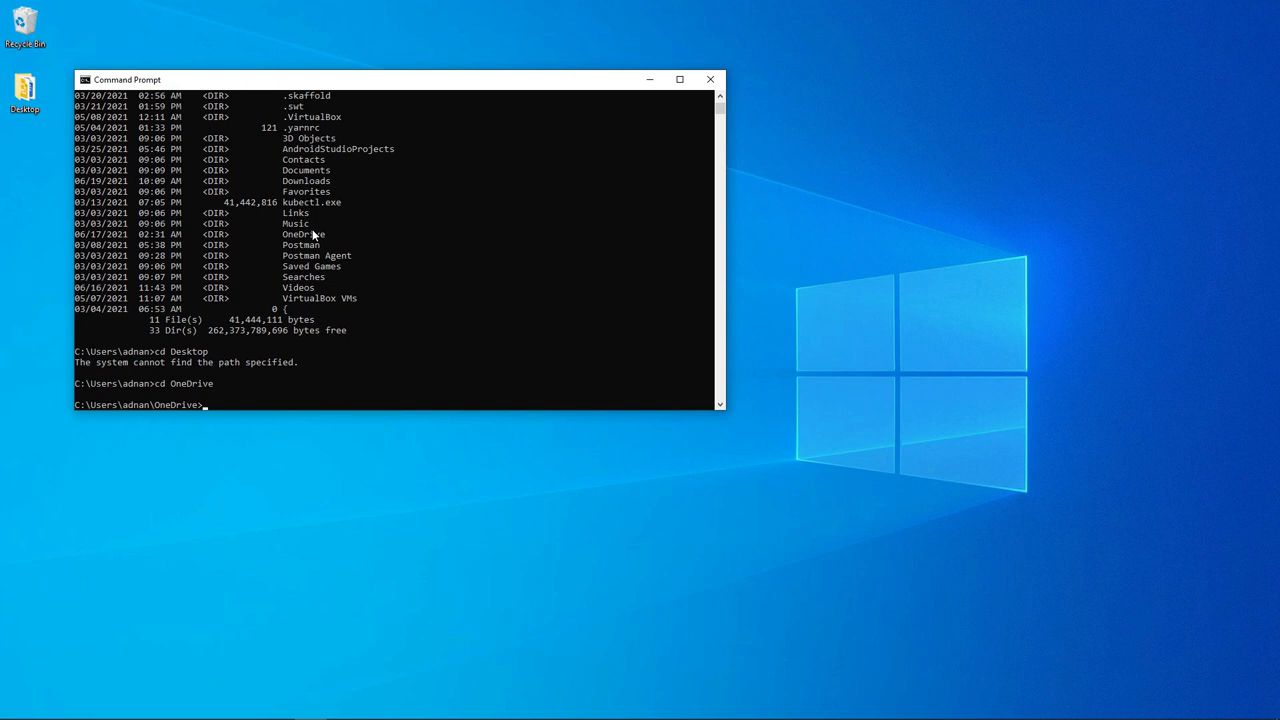
text(cd Desk)
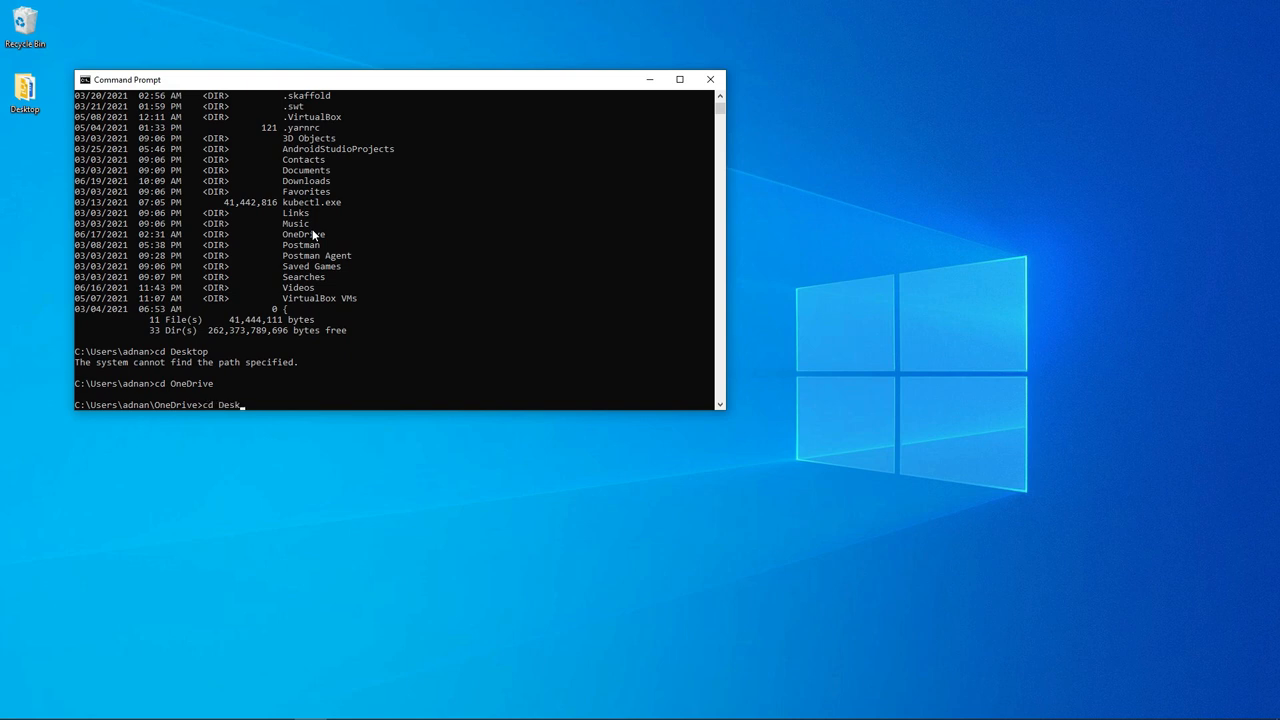
key(Return)
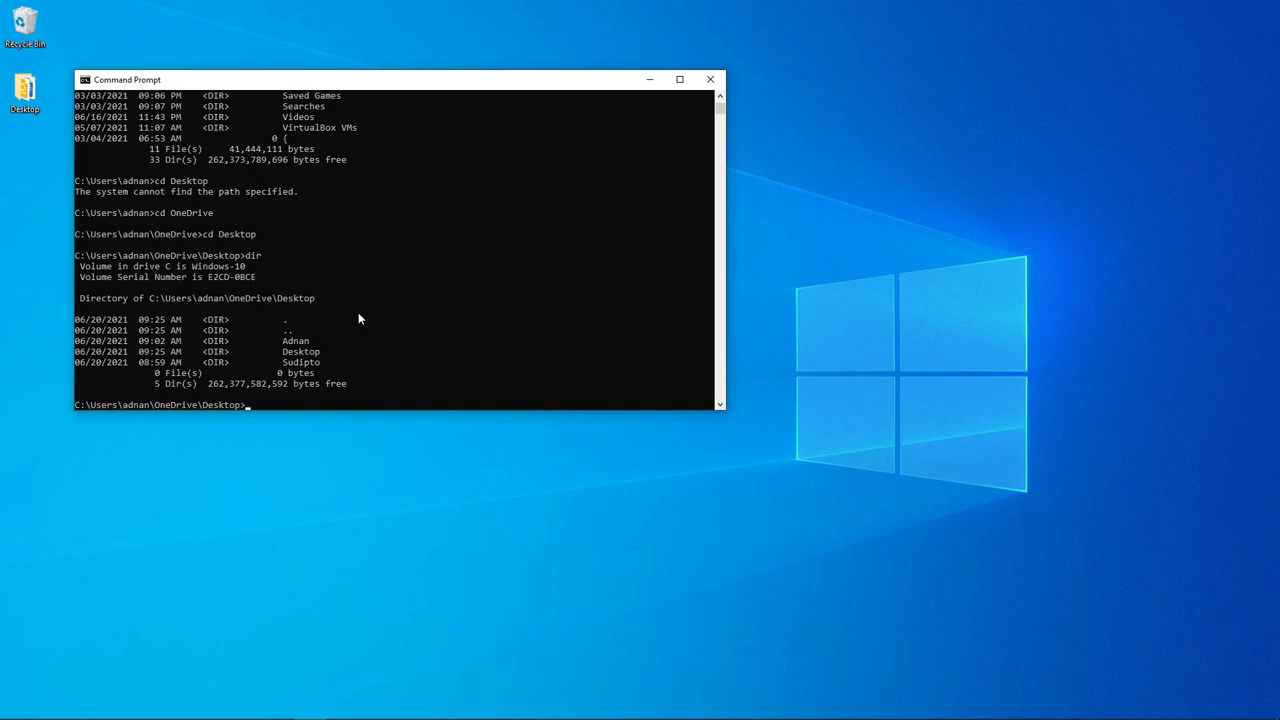
mouse_move(300, 344)
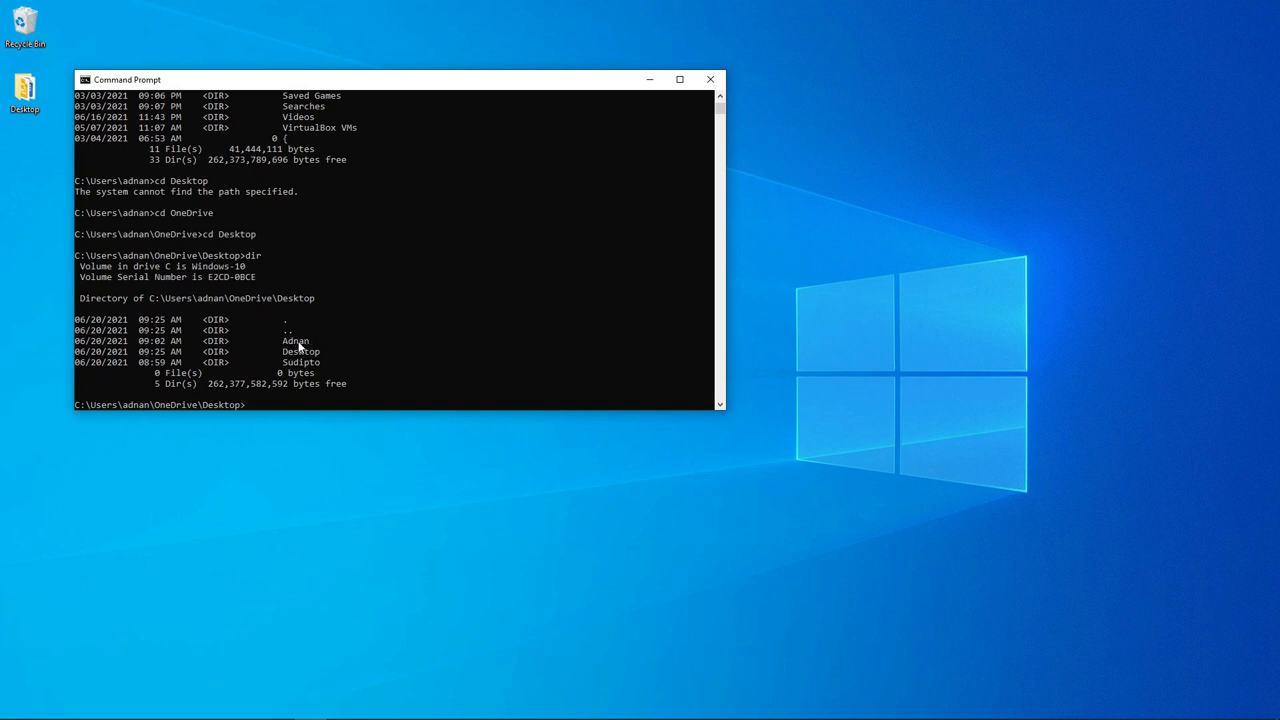
mouse_move(280, 352)
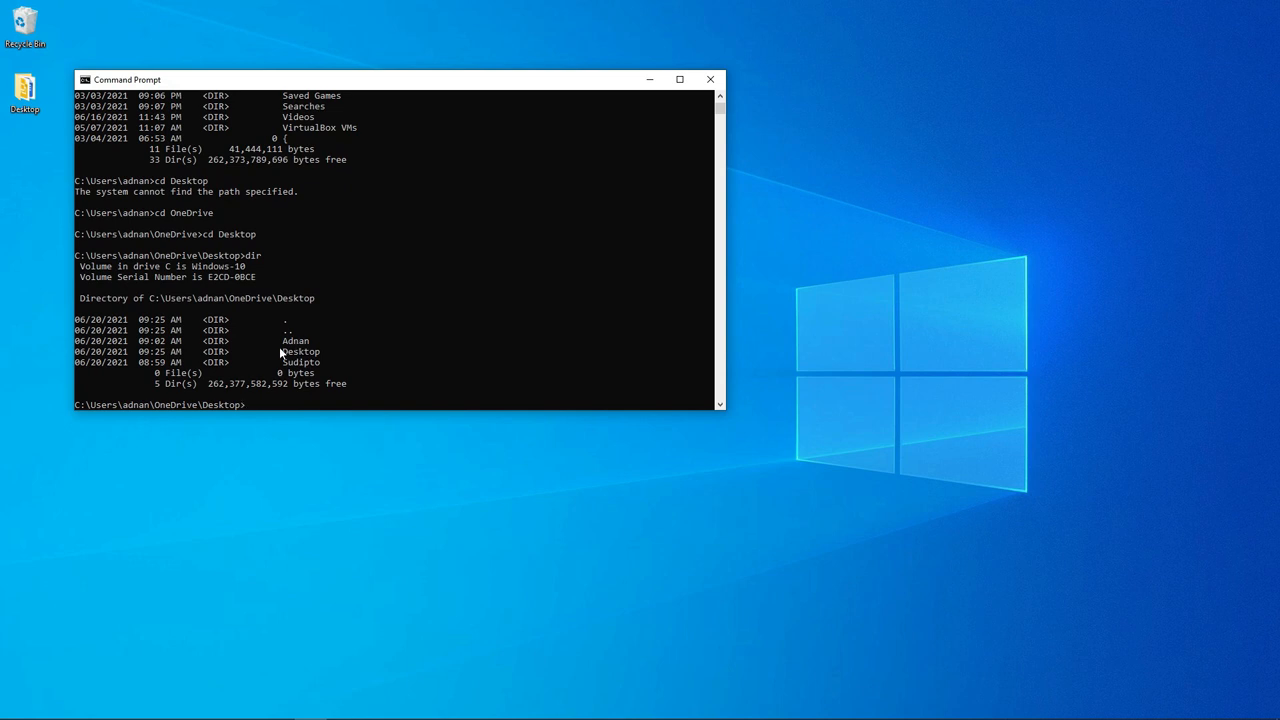
mouse_move(302, 362)
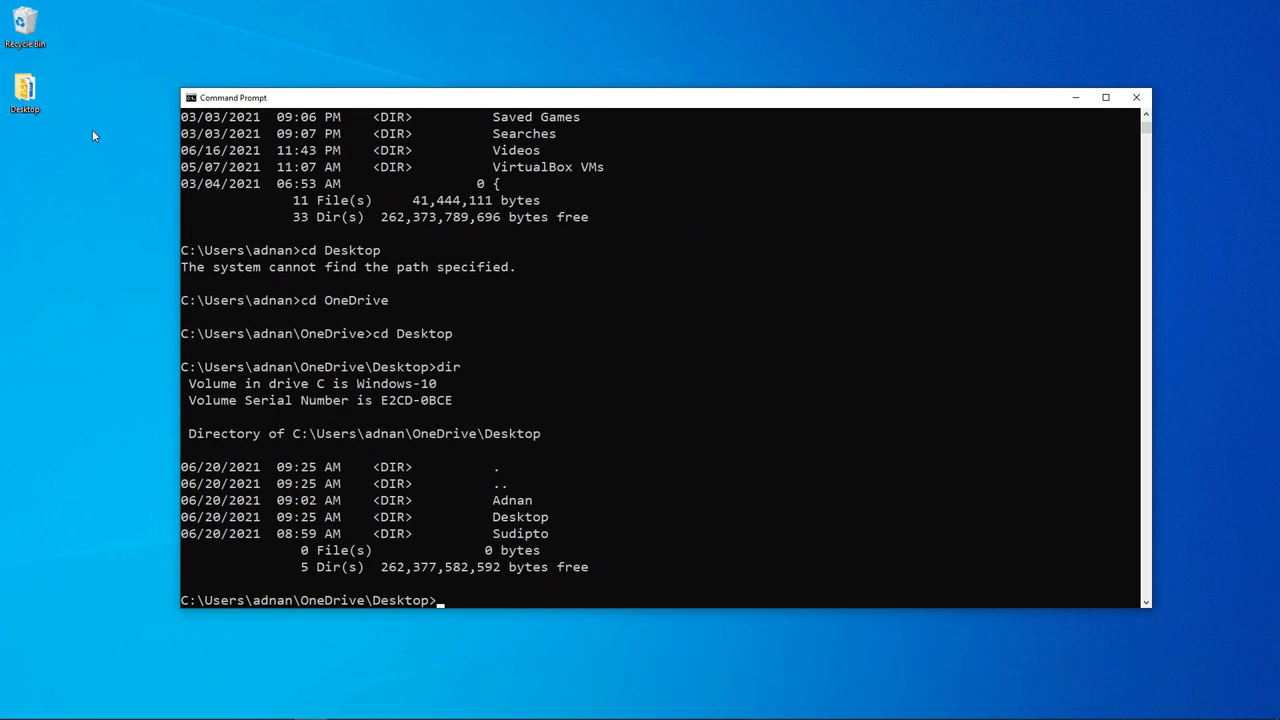
mouse_move(556, 540)
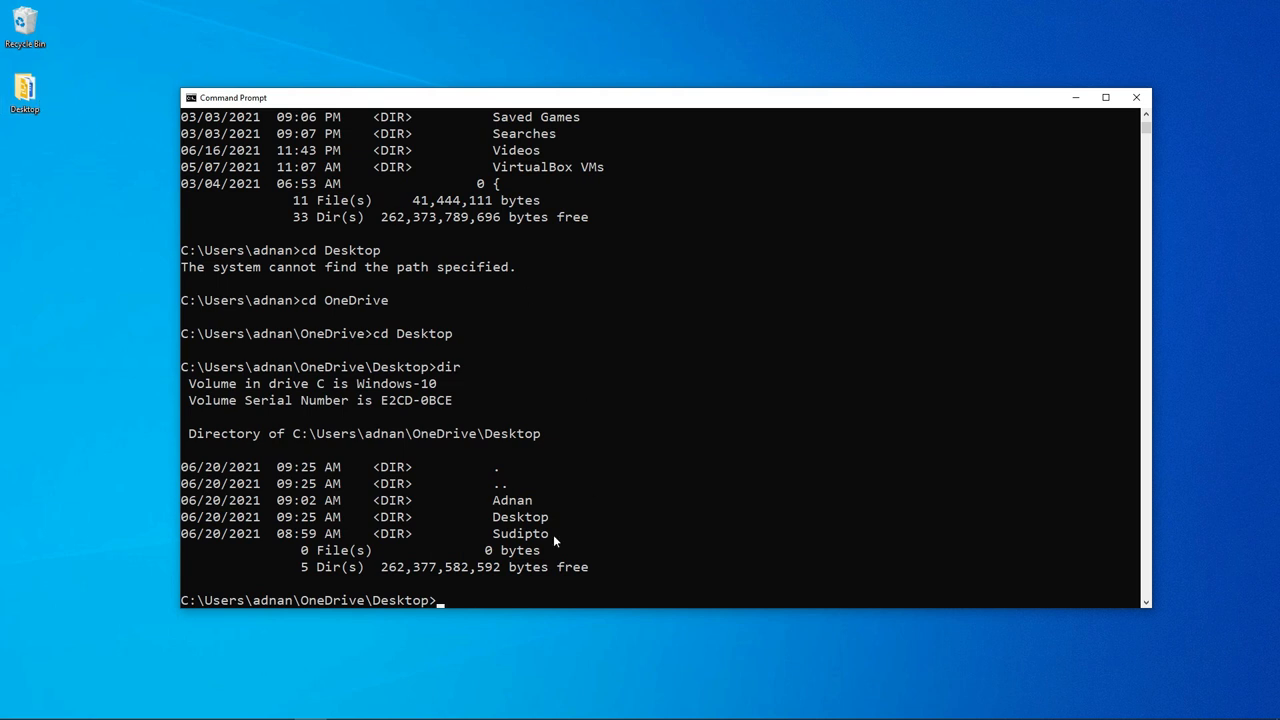
Run git in OneDrive\Desktop to confirm it is not recognized, then clear the screen
click(442, 600)
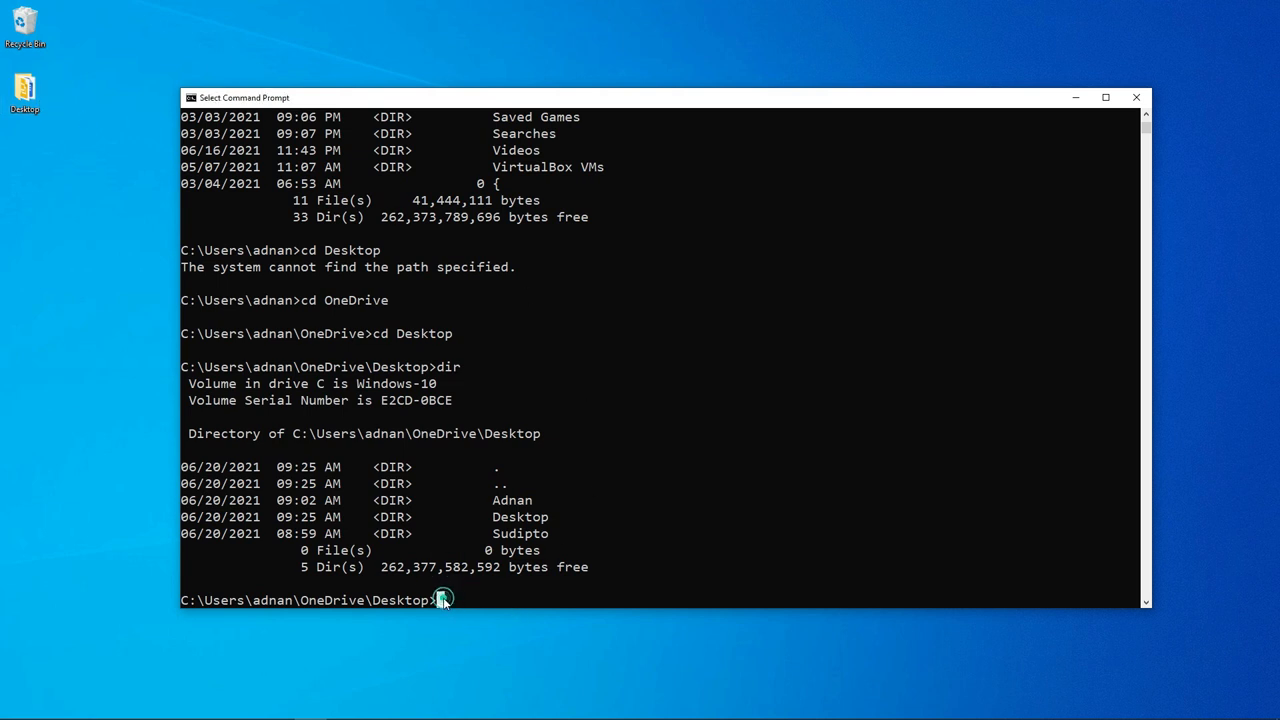
mouse_move(548, 552)
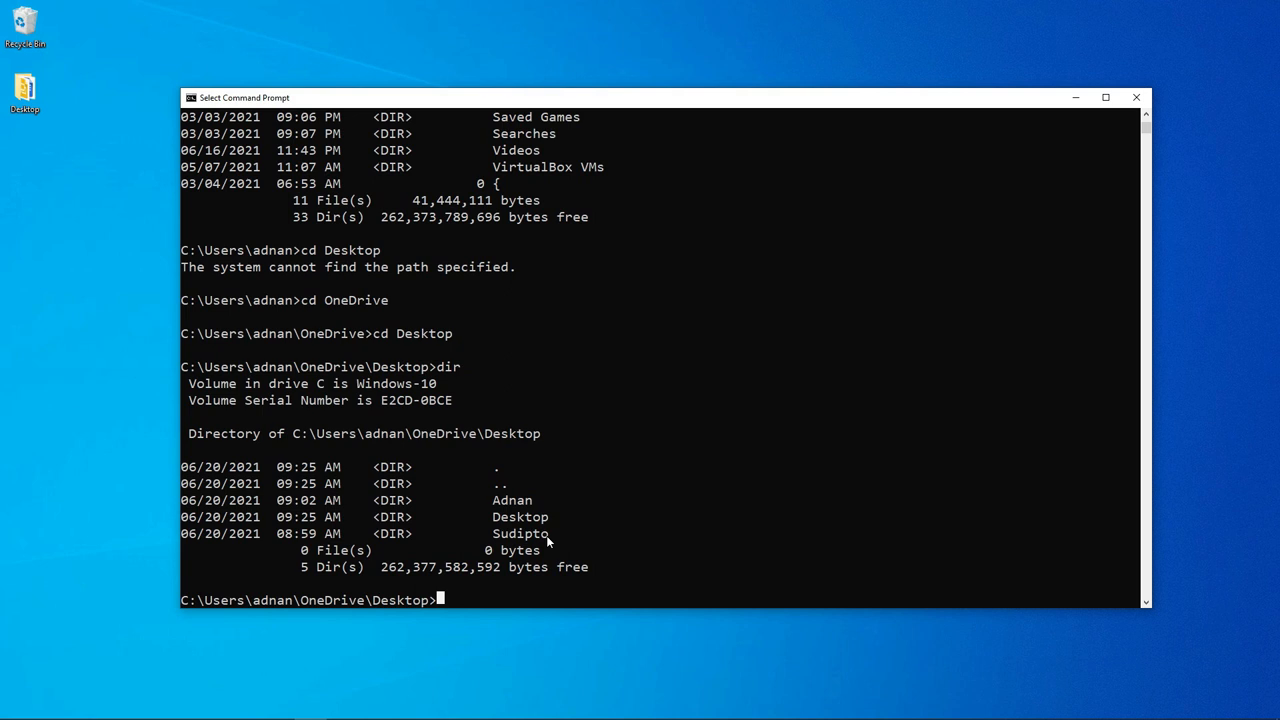
text(git)
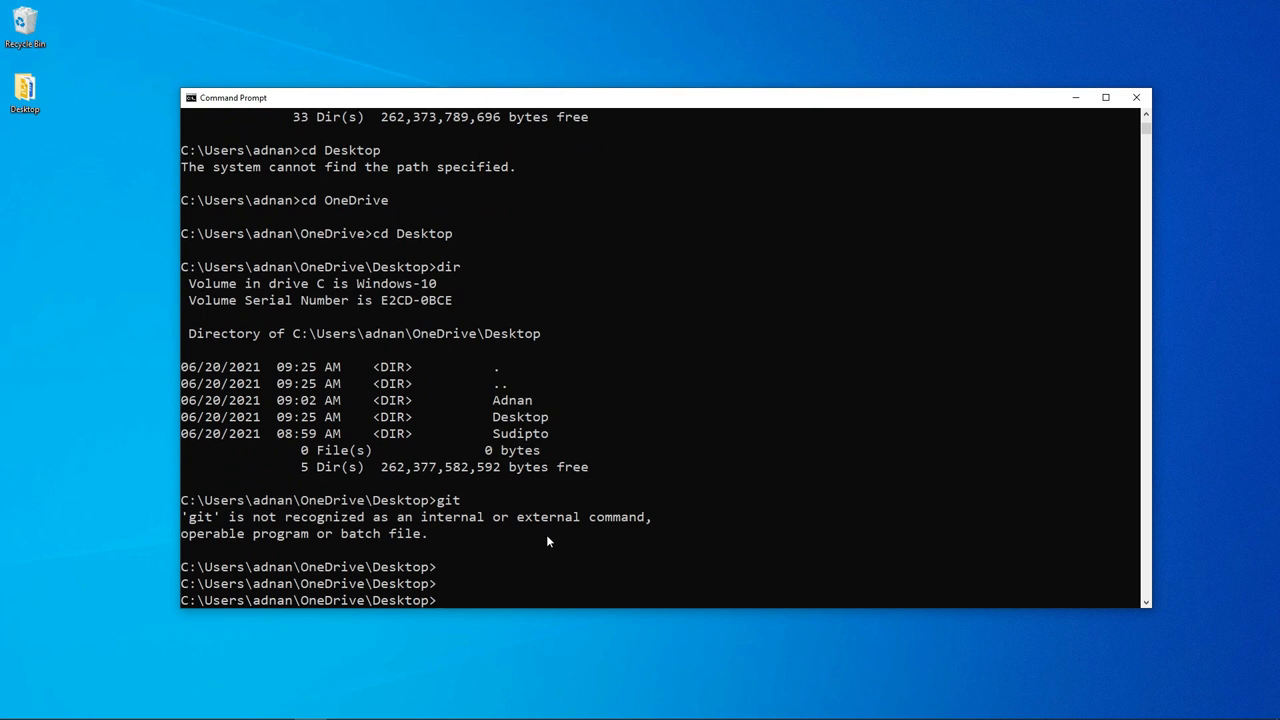
text(clear)
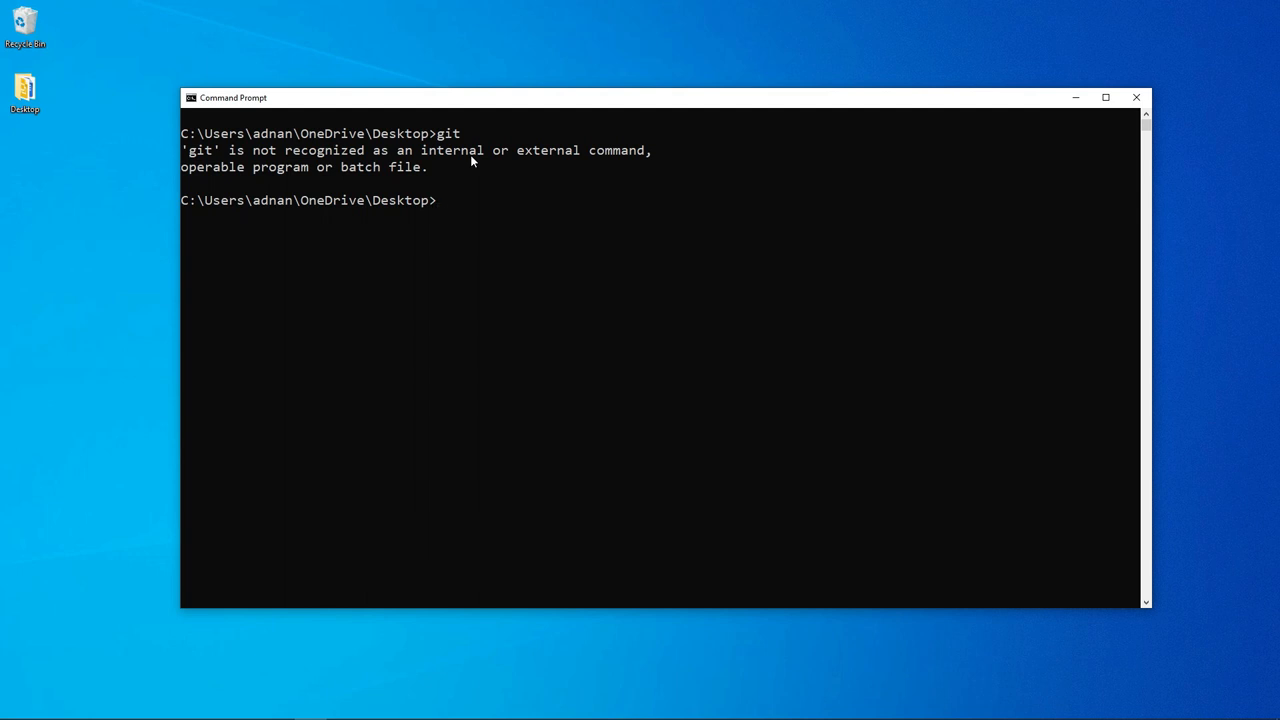
mouse_move(540, 168)
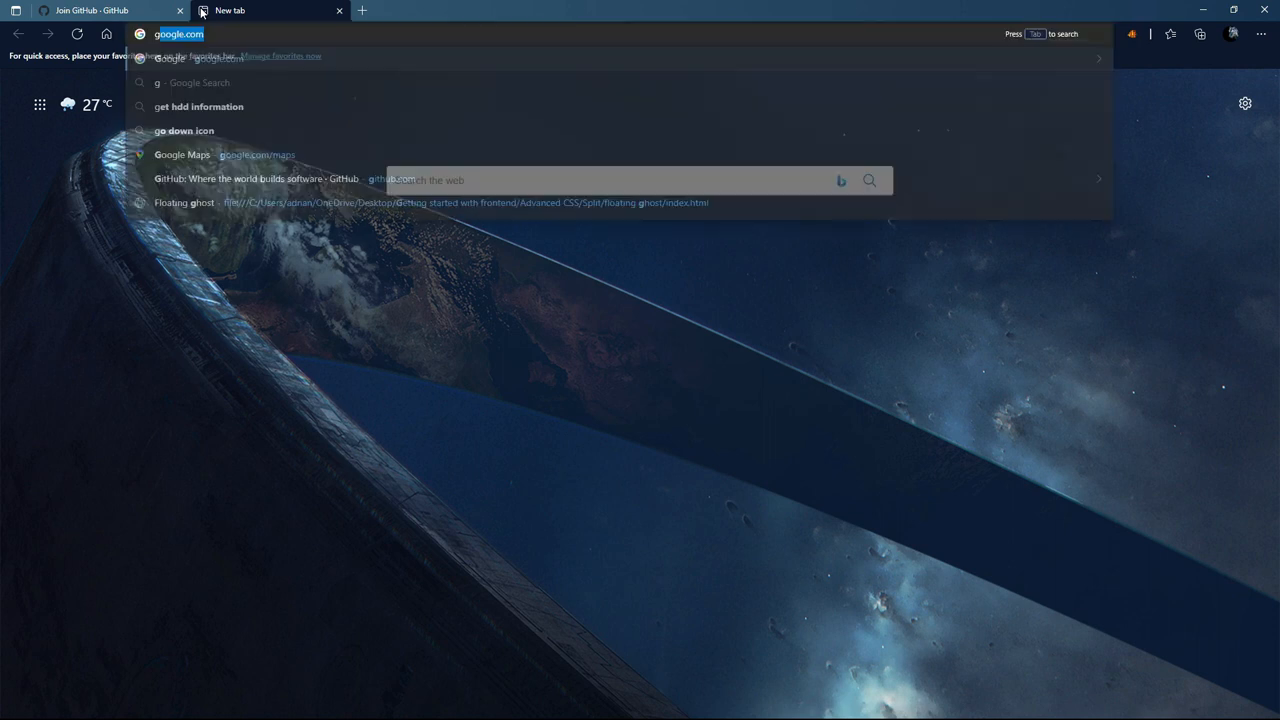
Download the 64-bit Git for Windows Setup from git-scm.com and view the downloads list
text(download git bash)
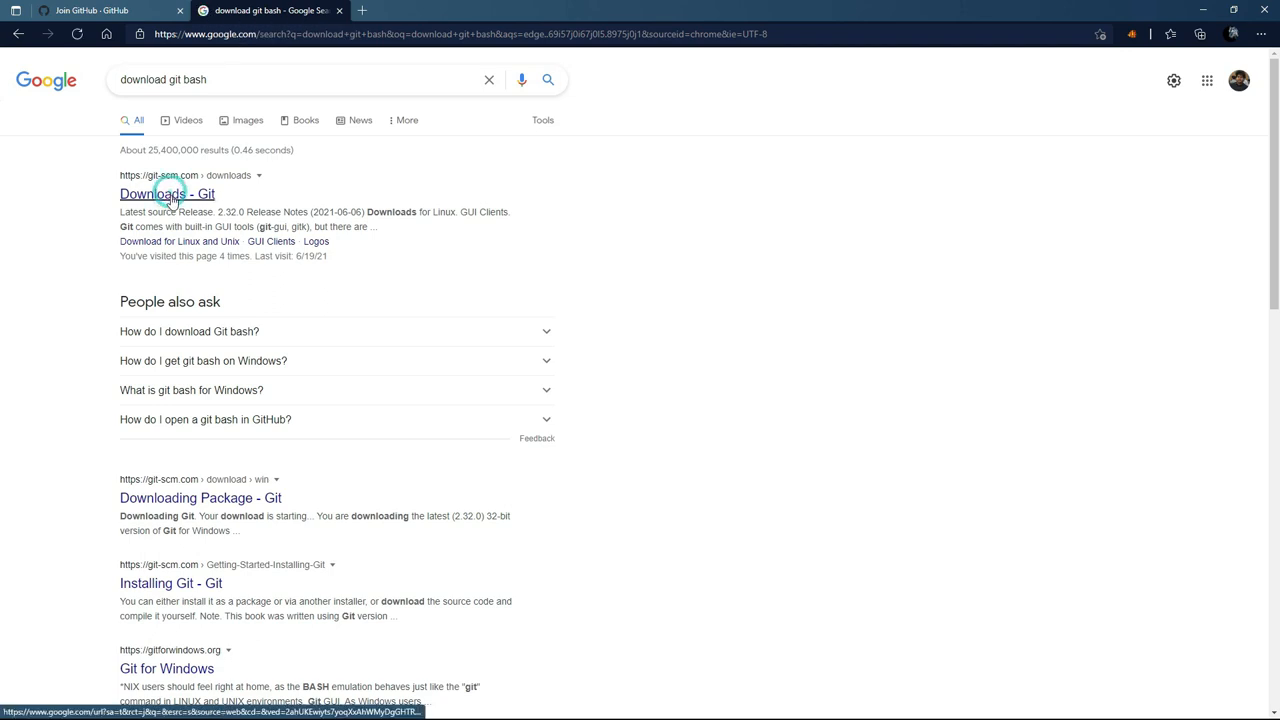
click(166, 192)
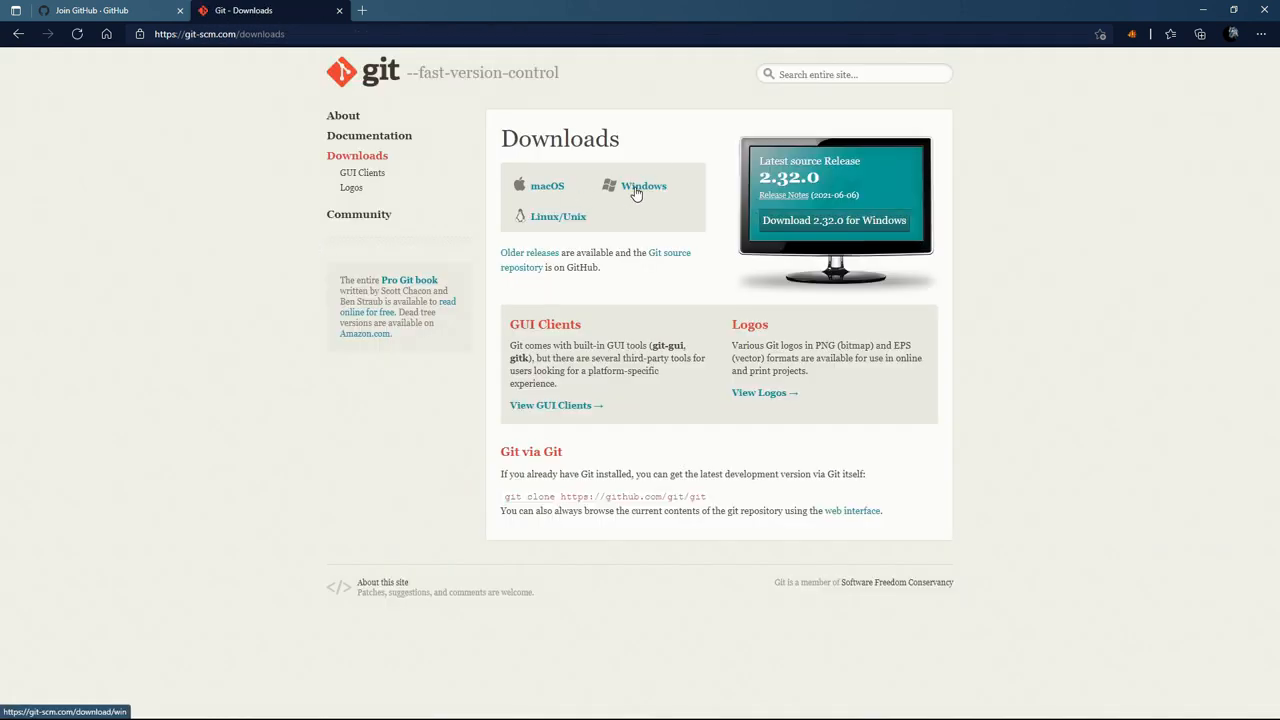
click(644, 186)
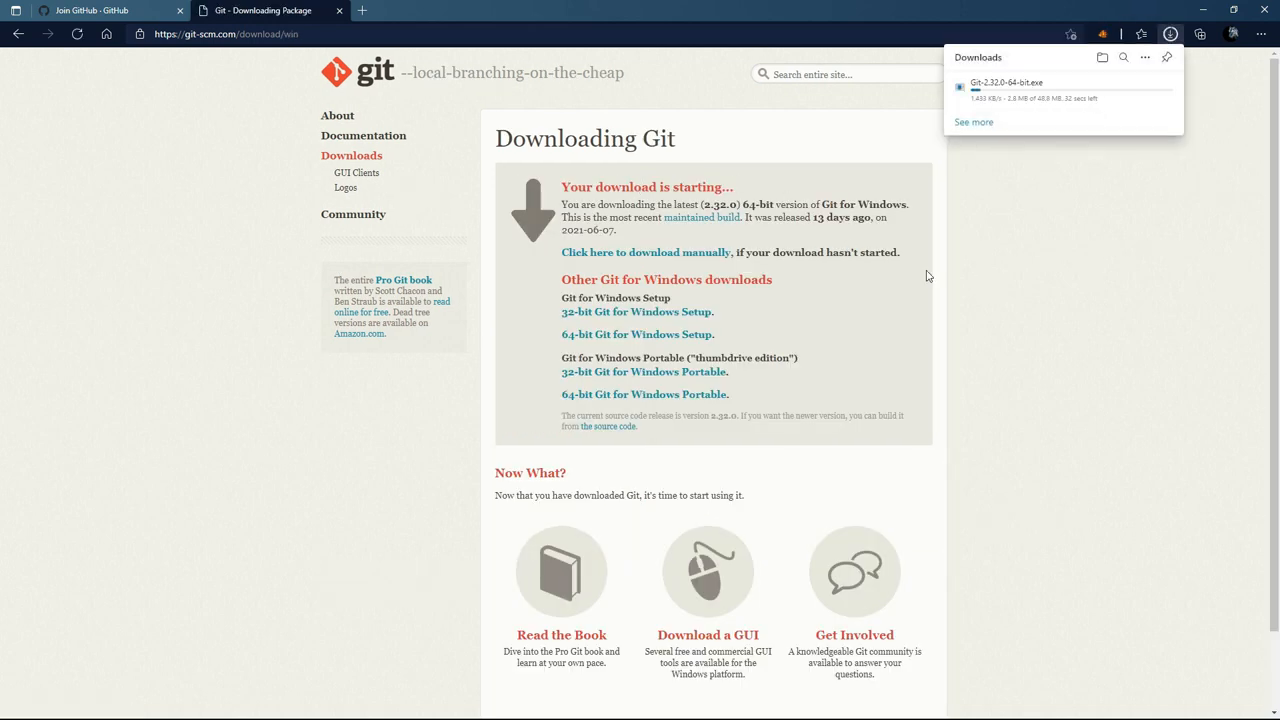
mouse_move(630, 340)
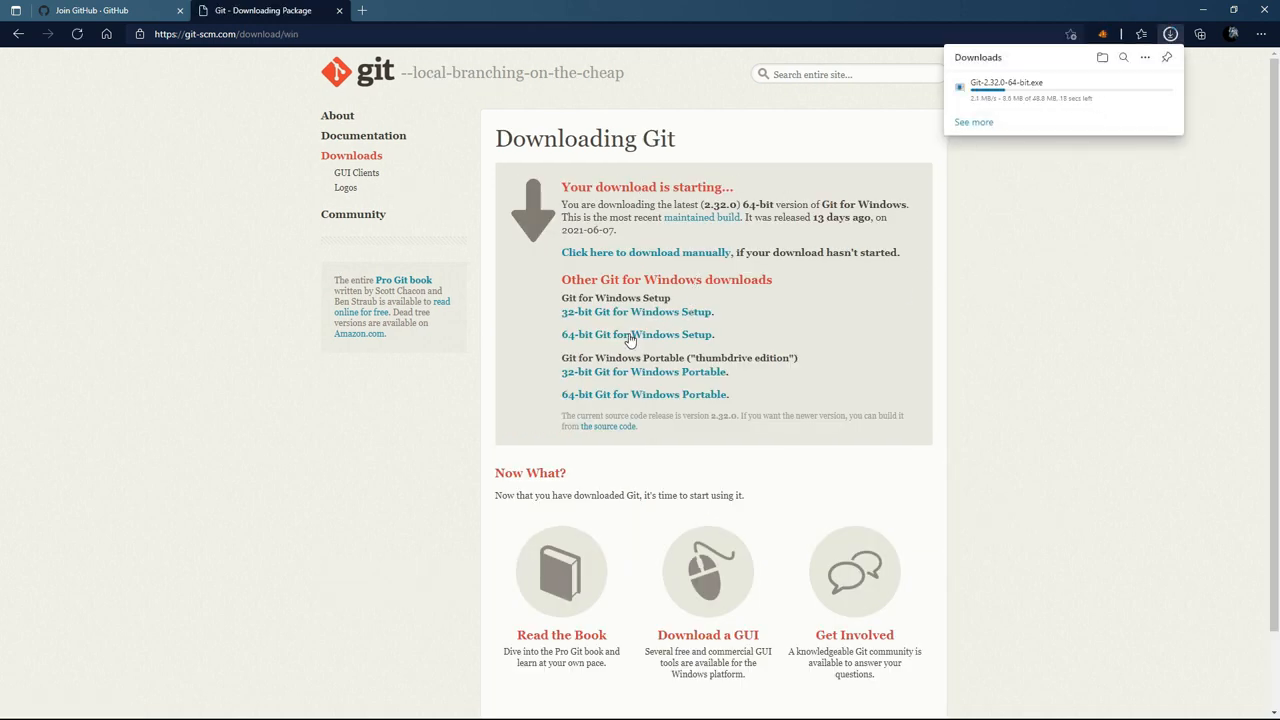
click(636, 334)
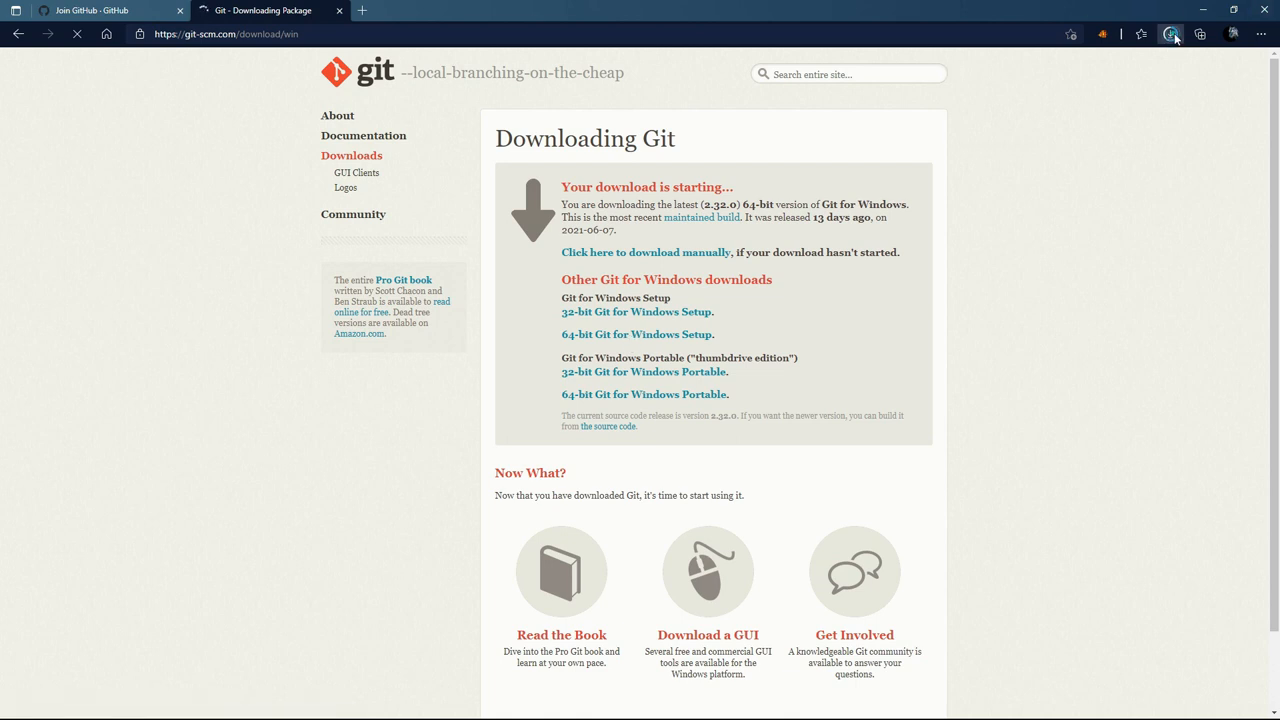
click(1170, 32)
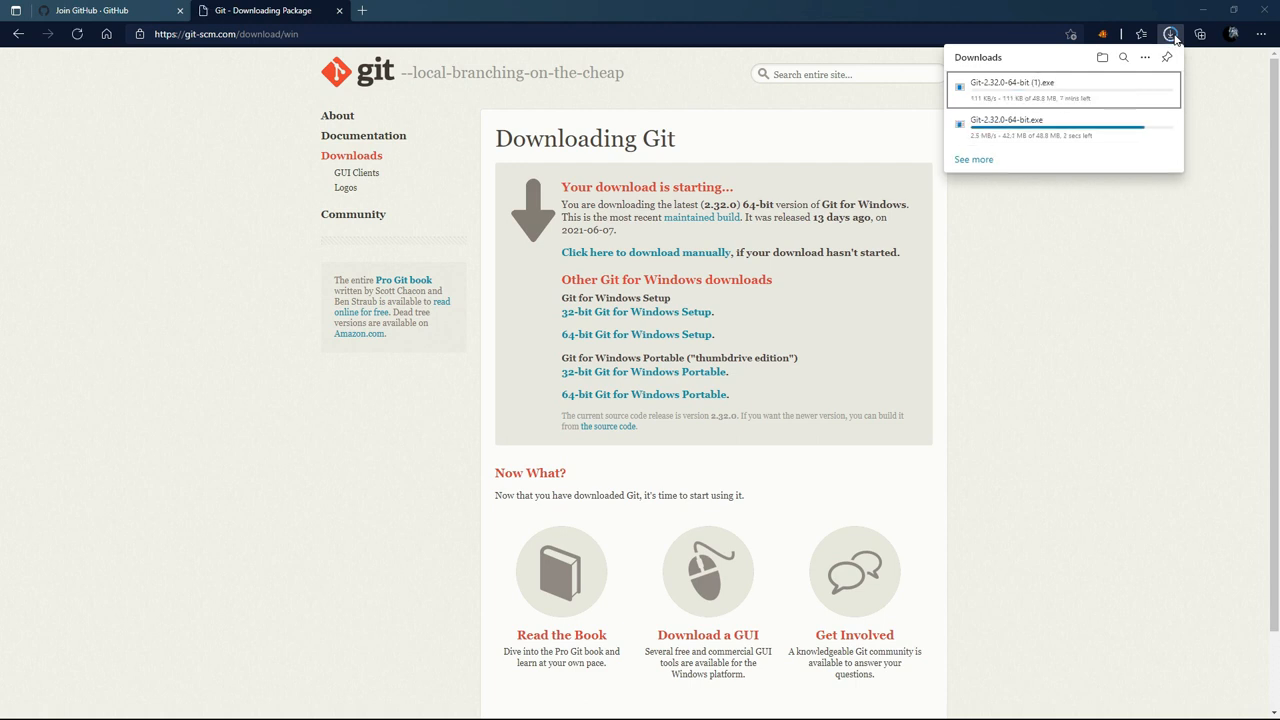
mouse_move(988, 114)
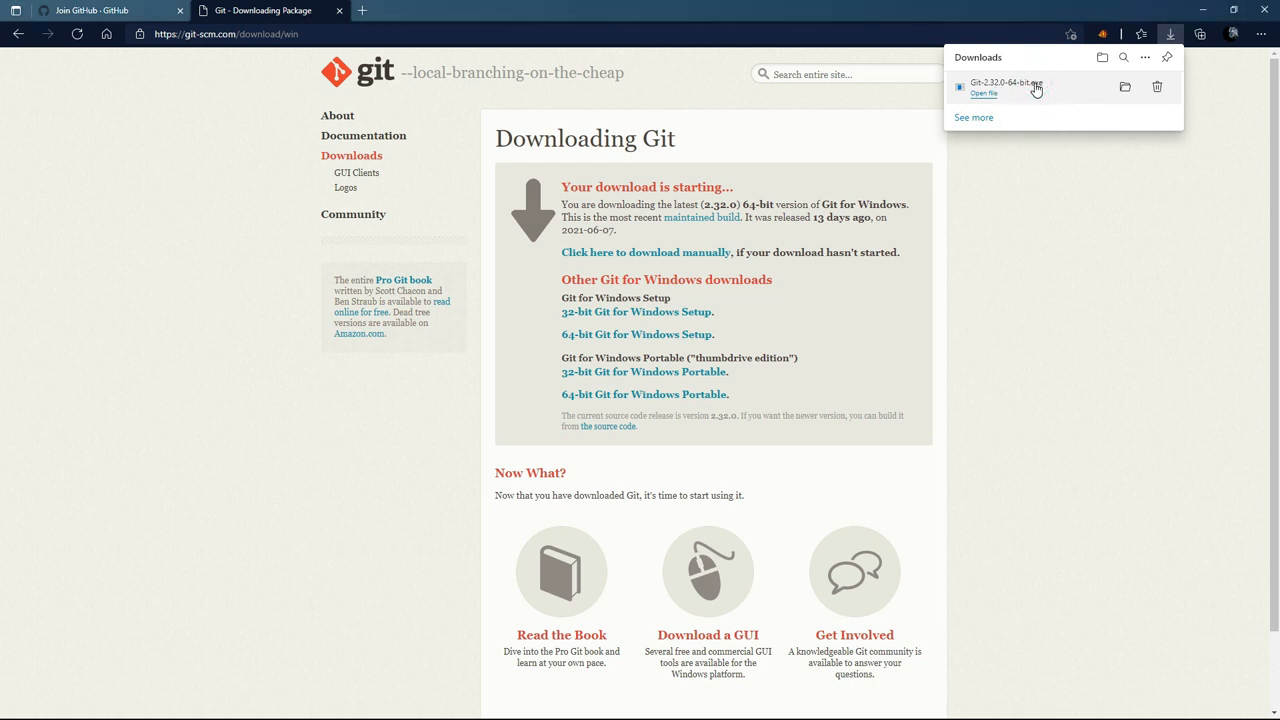
Run the downloaded Git-2.32.0-64-bit.exe installer from Edge's downloads
click(984, 94)
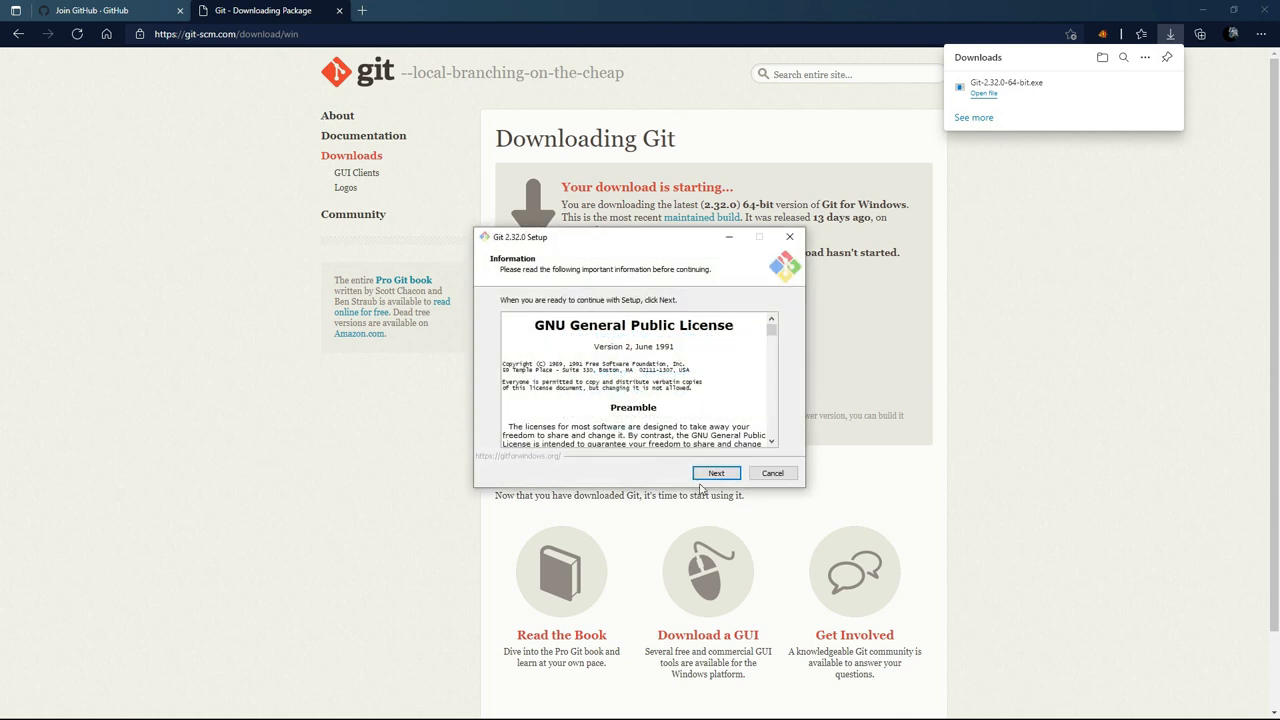
Accept the default install folder, overwriting the existing one, and add a desktop icon
click(716, 472)
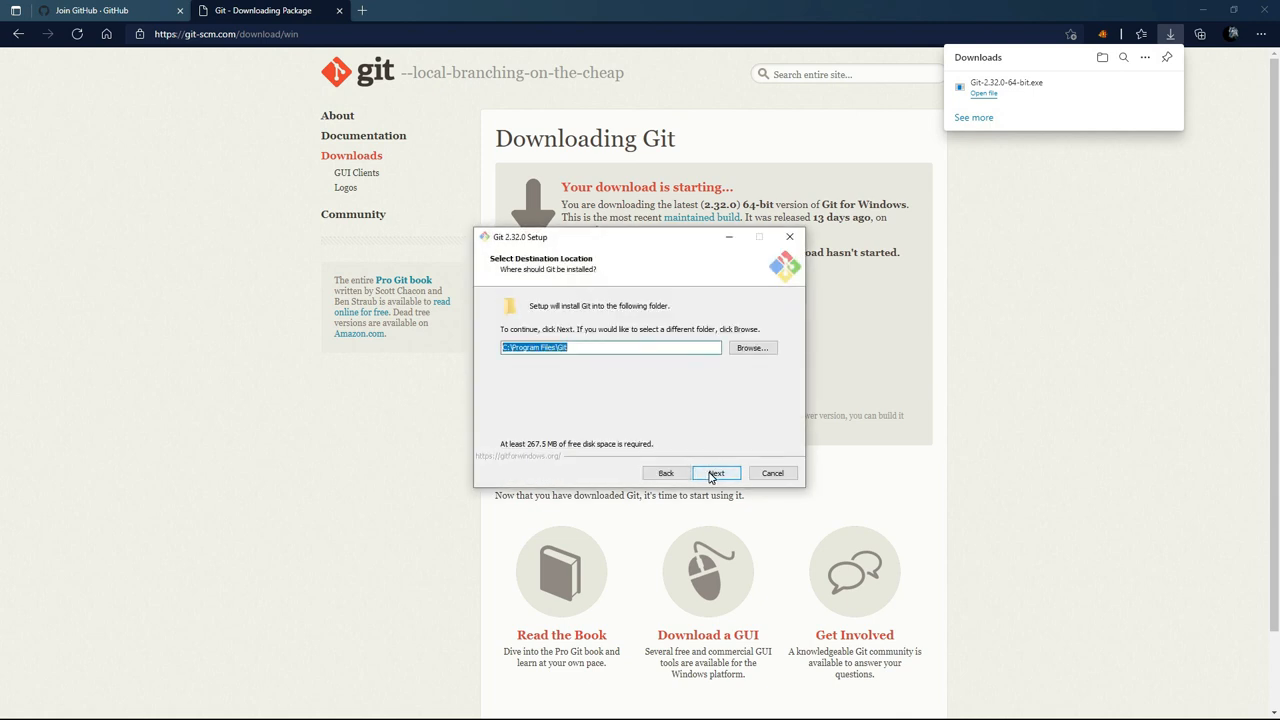
click(716, 472)
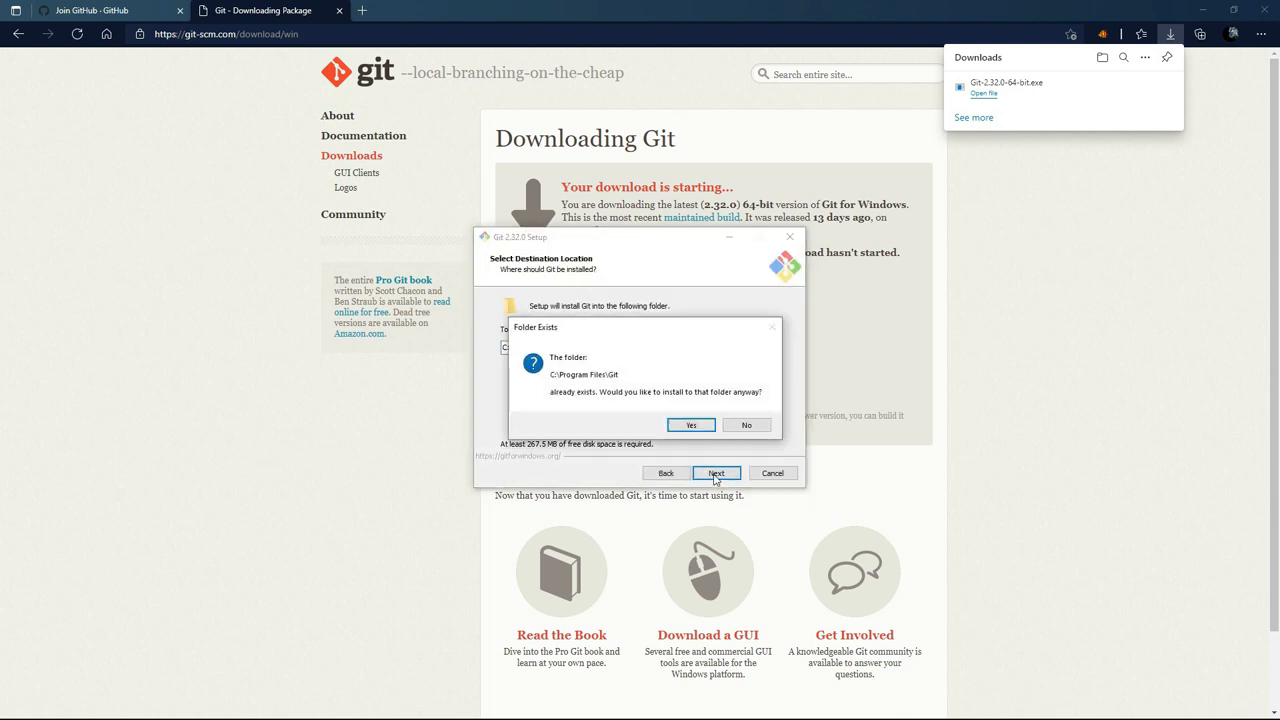
click(690, 424)
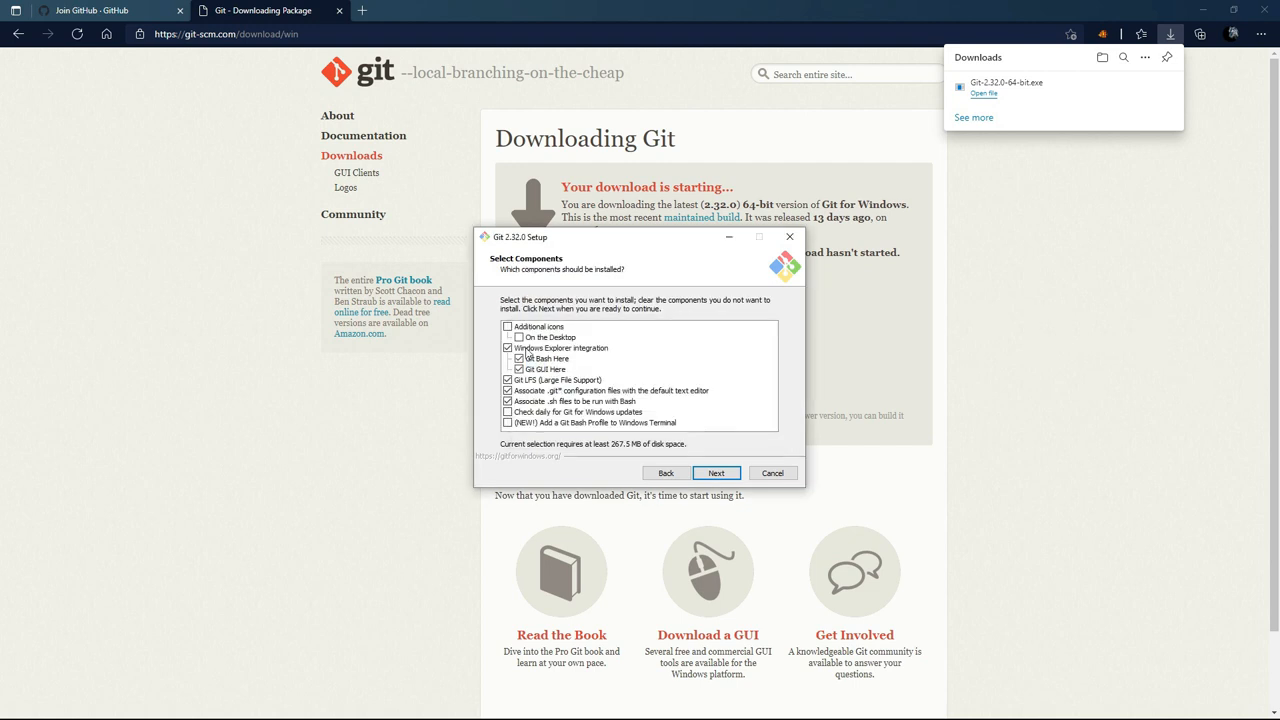
click(508, 326)
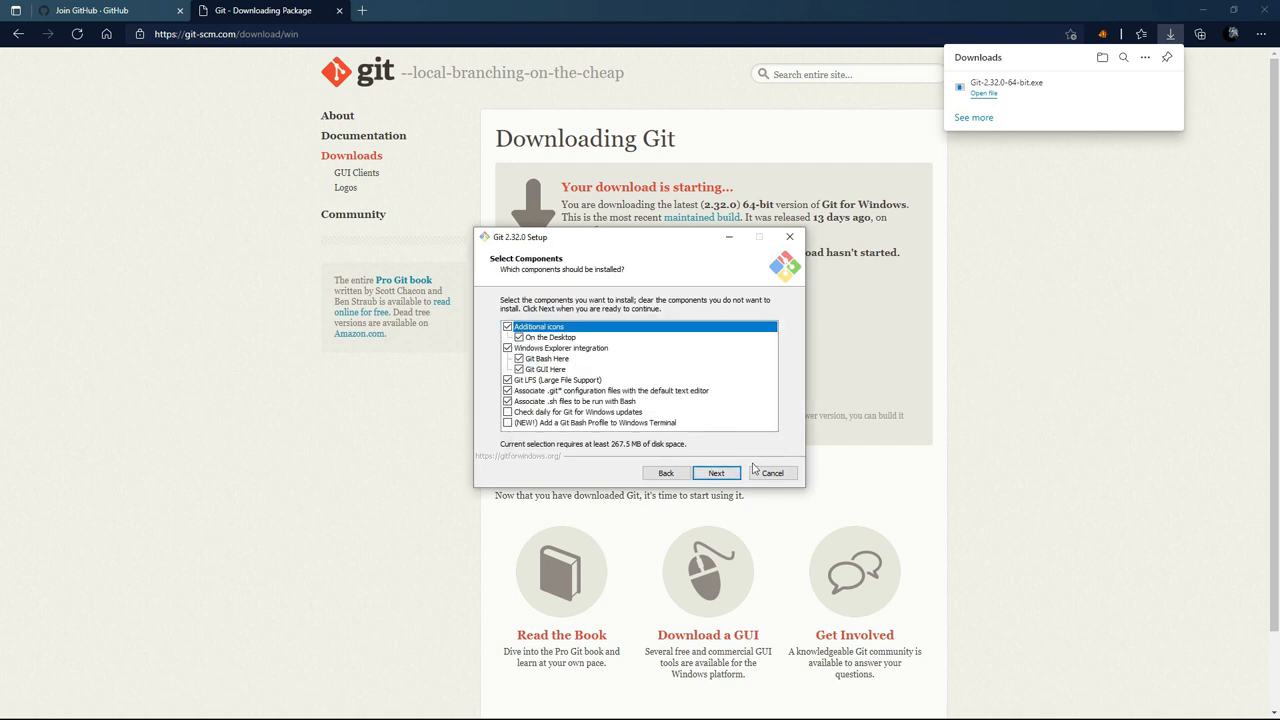
Keep default editor, PATH, line-ending and credential options through to installing
click(716, 472)
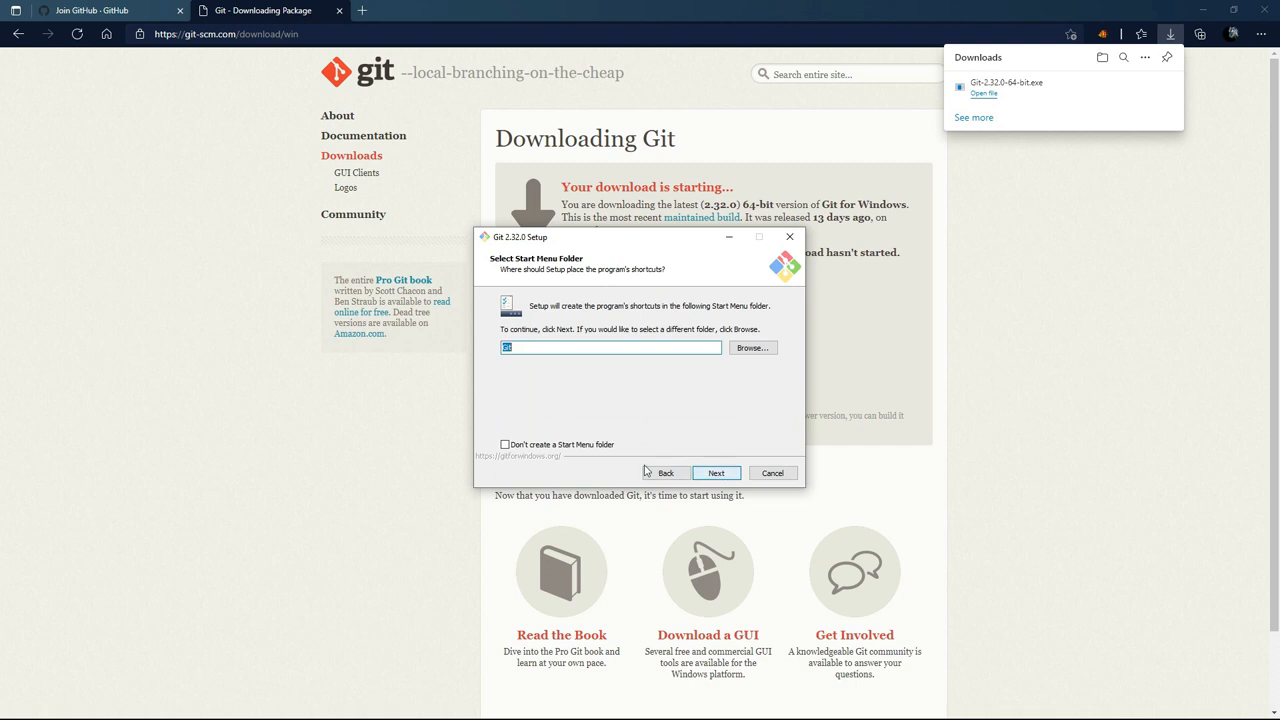
click(716, 472)
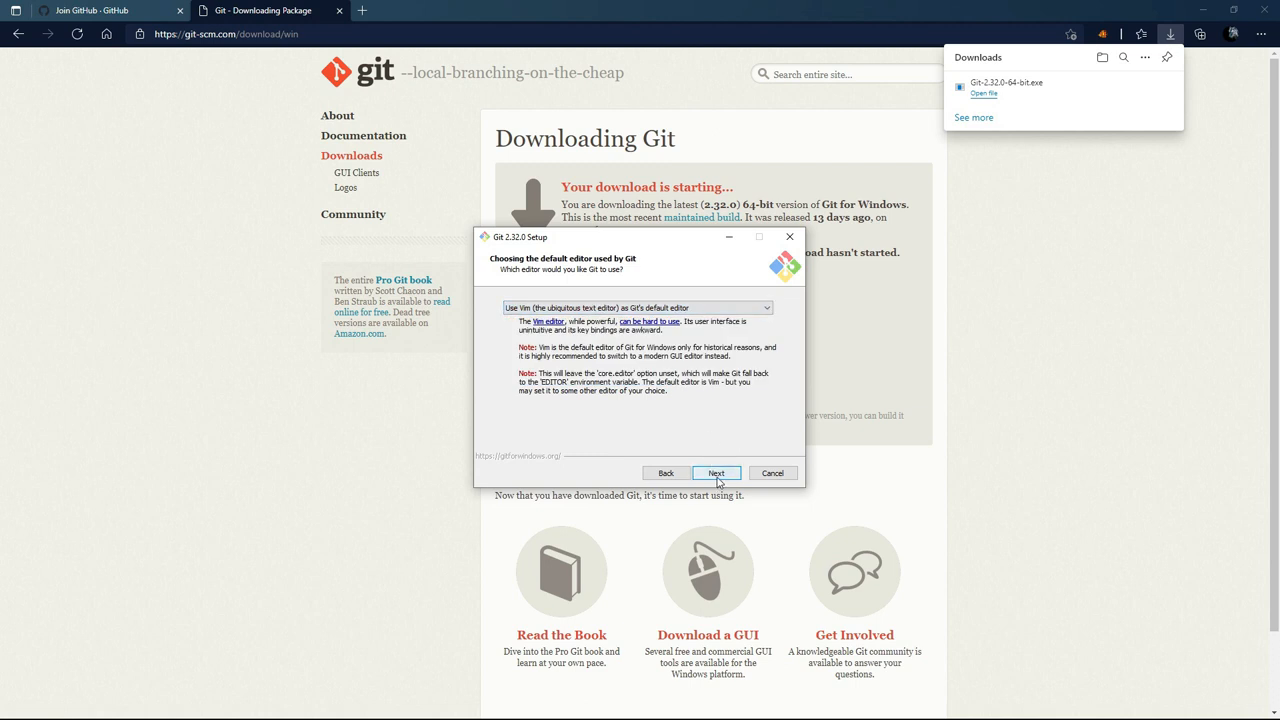
click(716, 472)
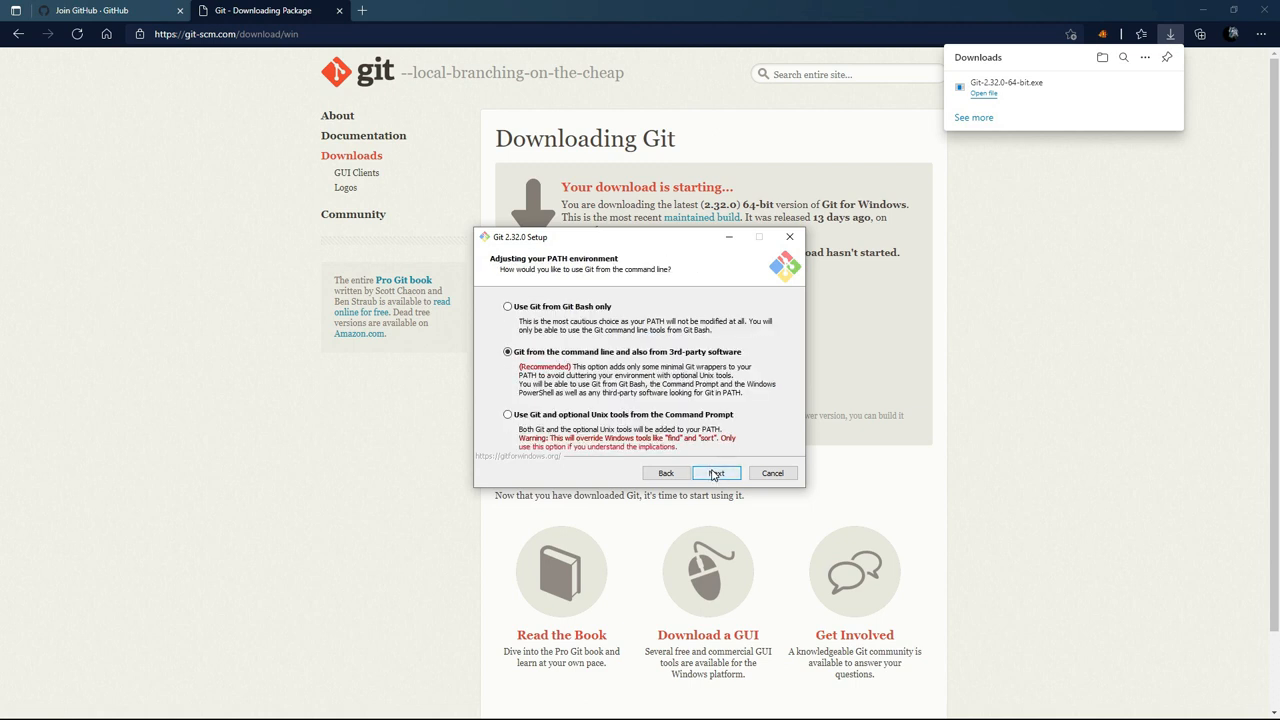
click(716, 472)
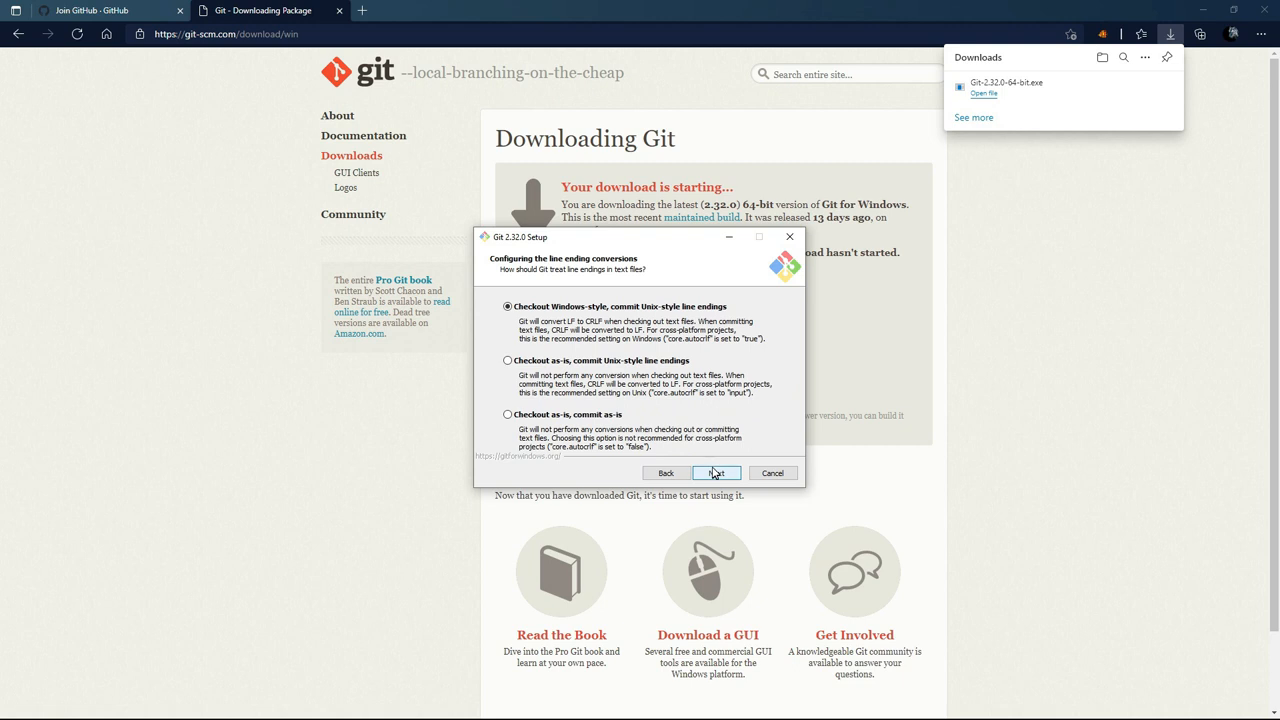
click(716, 472)
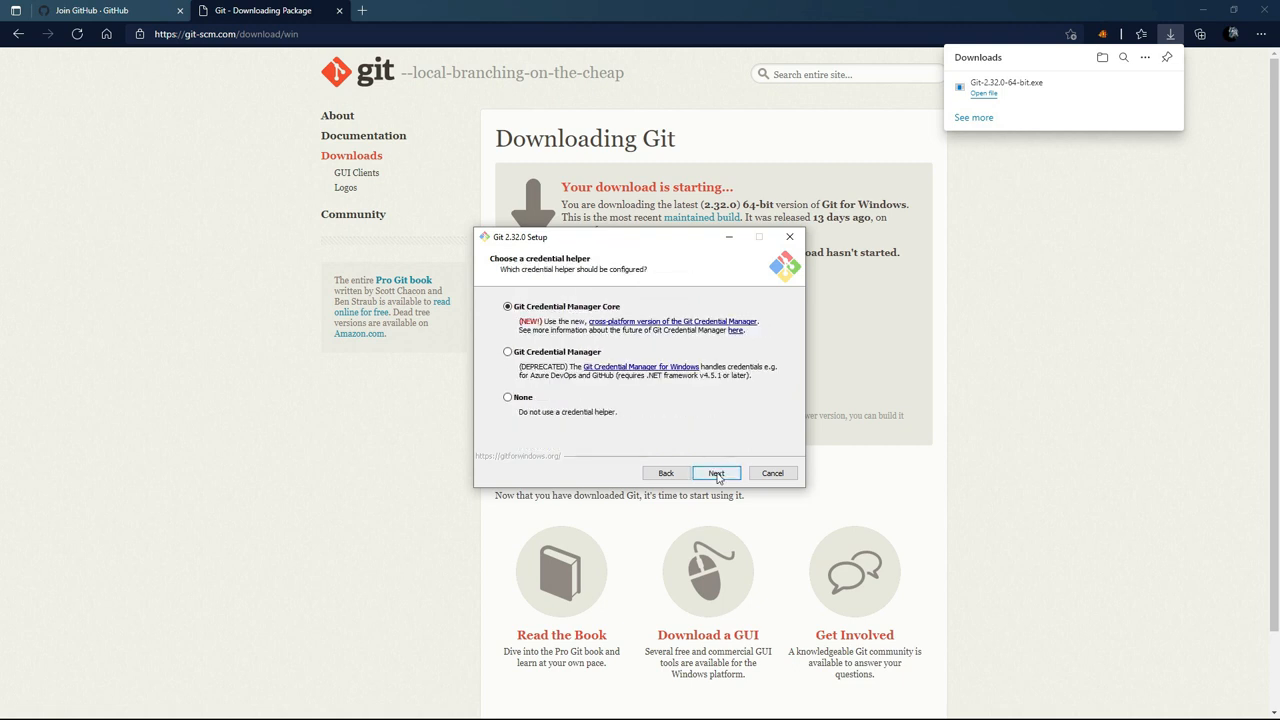
click(716, 472)
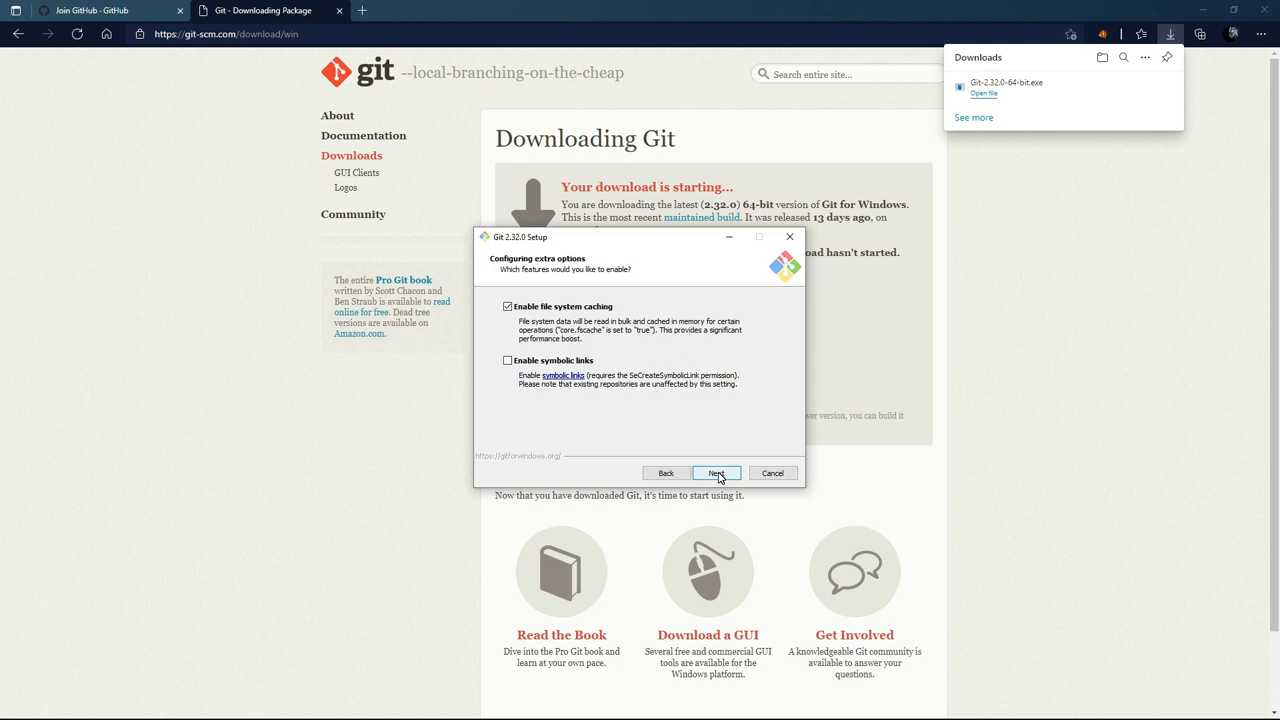
click(716, 472)
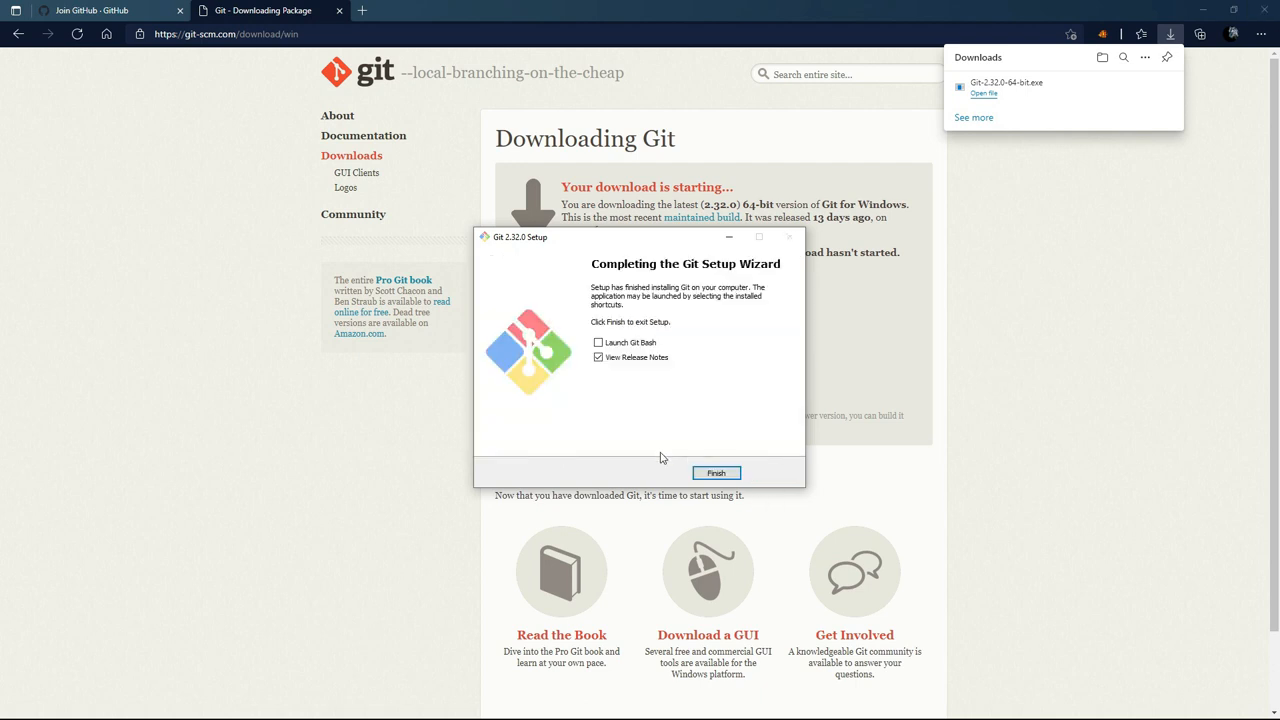
Uncheck View Release Notes and finish the Git setup wizard
click(716, 472)
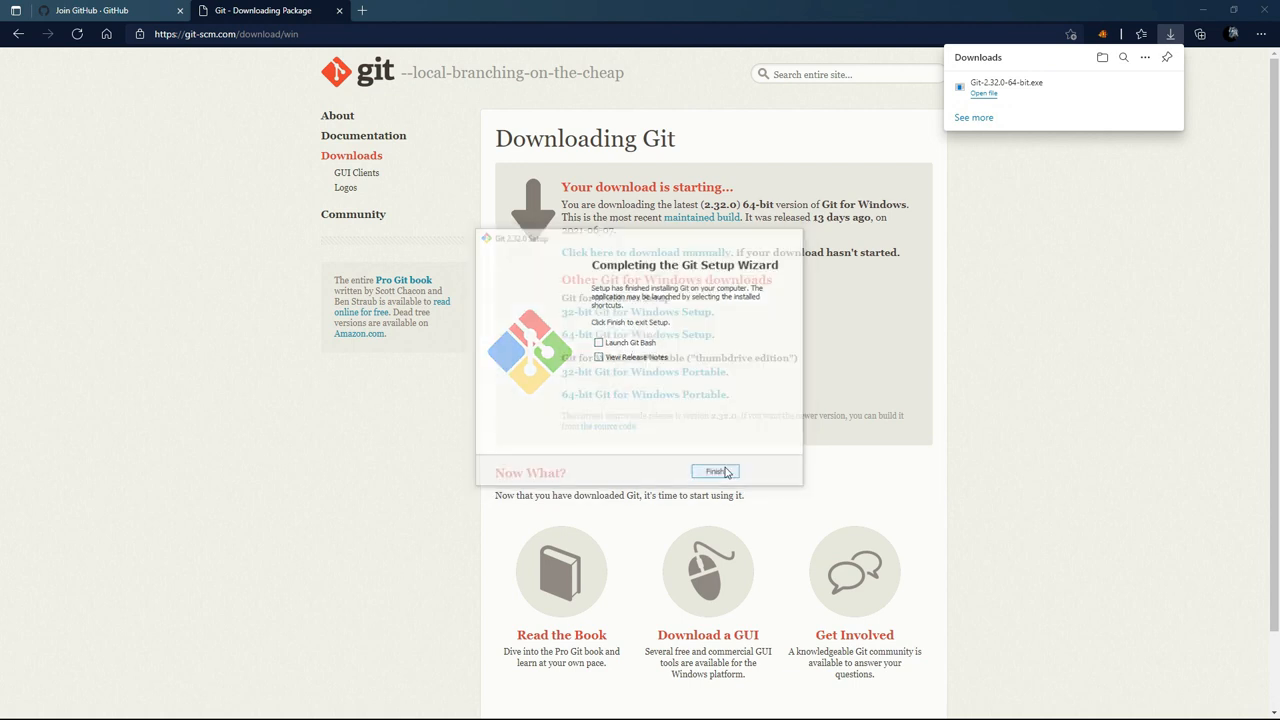
click(714, 472)
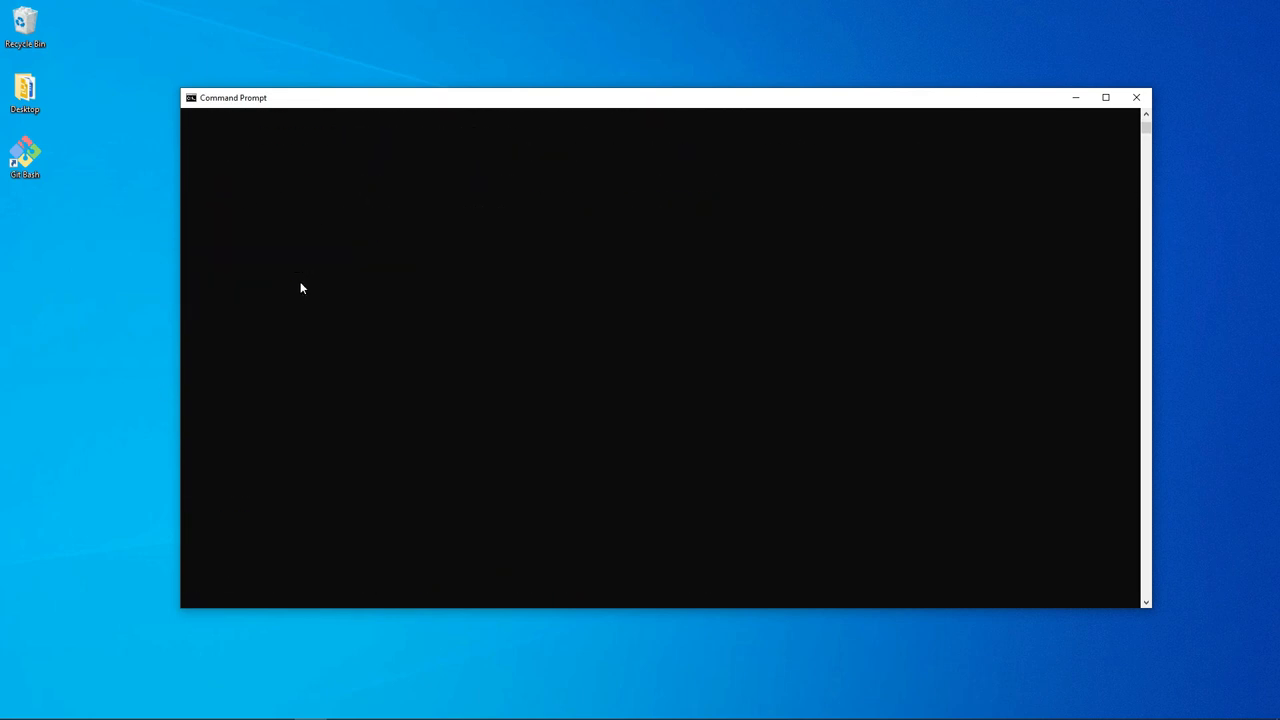
Run git to print its usage help and scroll through the command list
text(git)
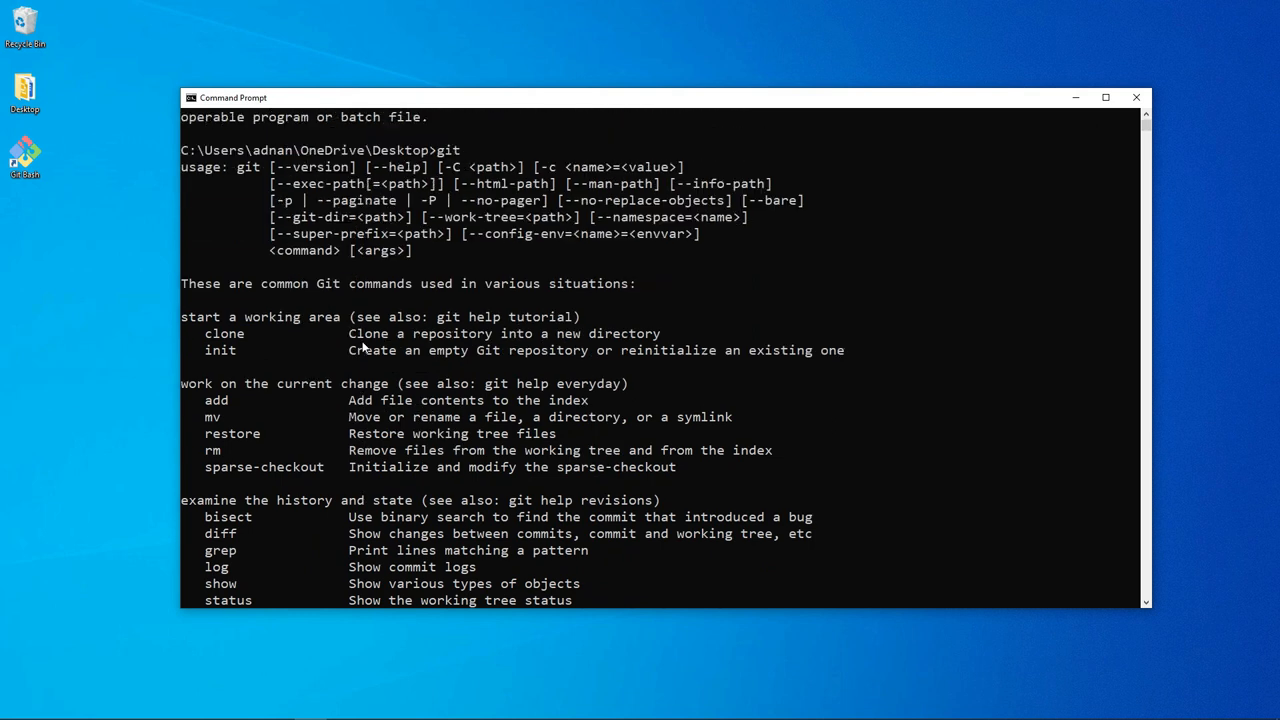
scroll(down, 3)
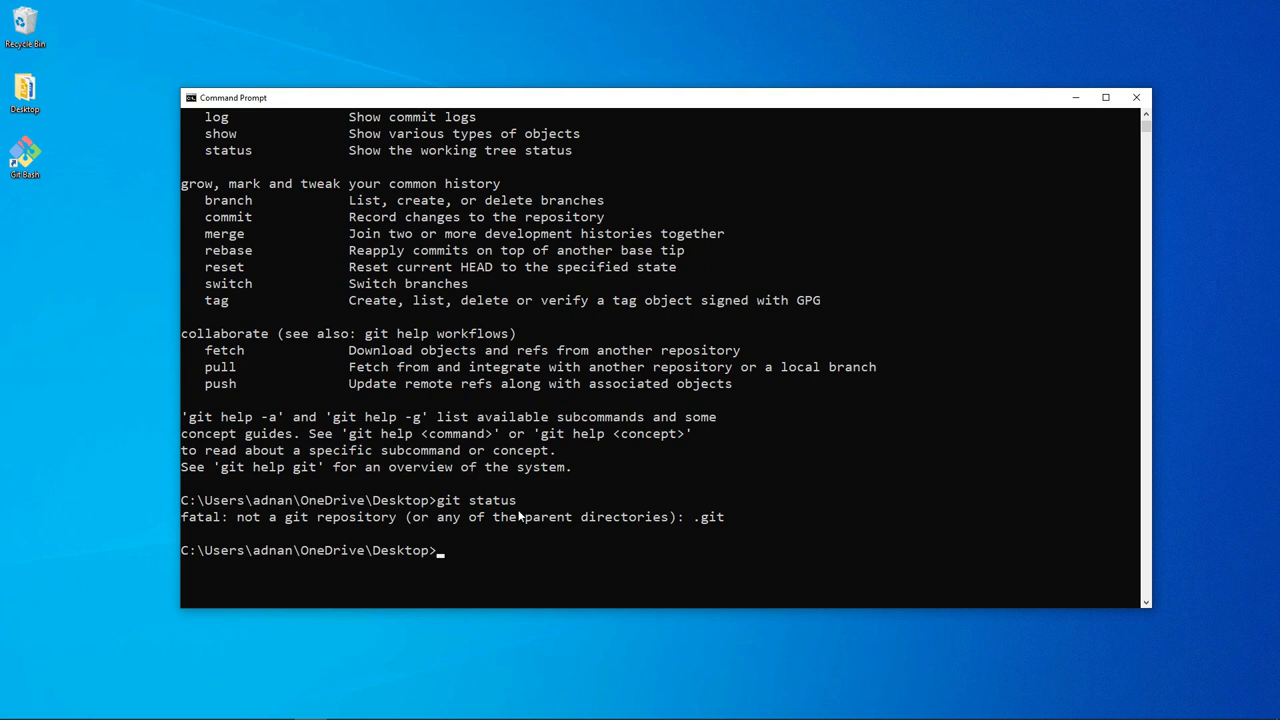
mouse_move(534, 544)
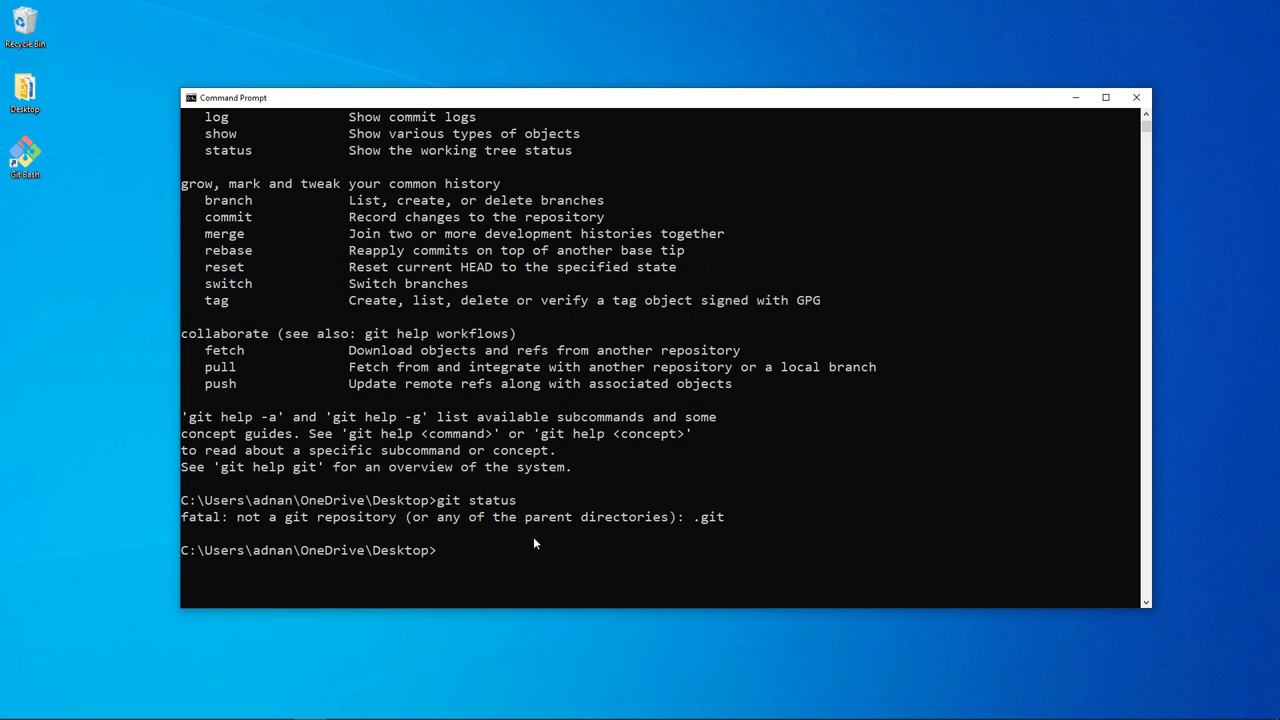
mouse_move(450, 508)
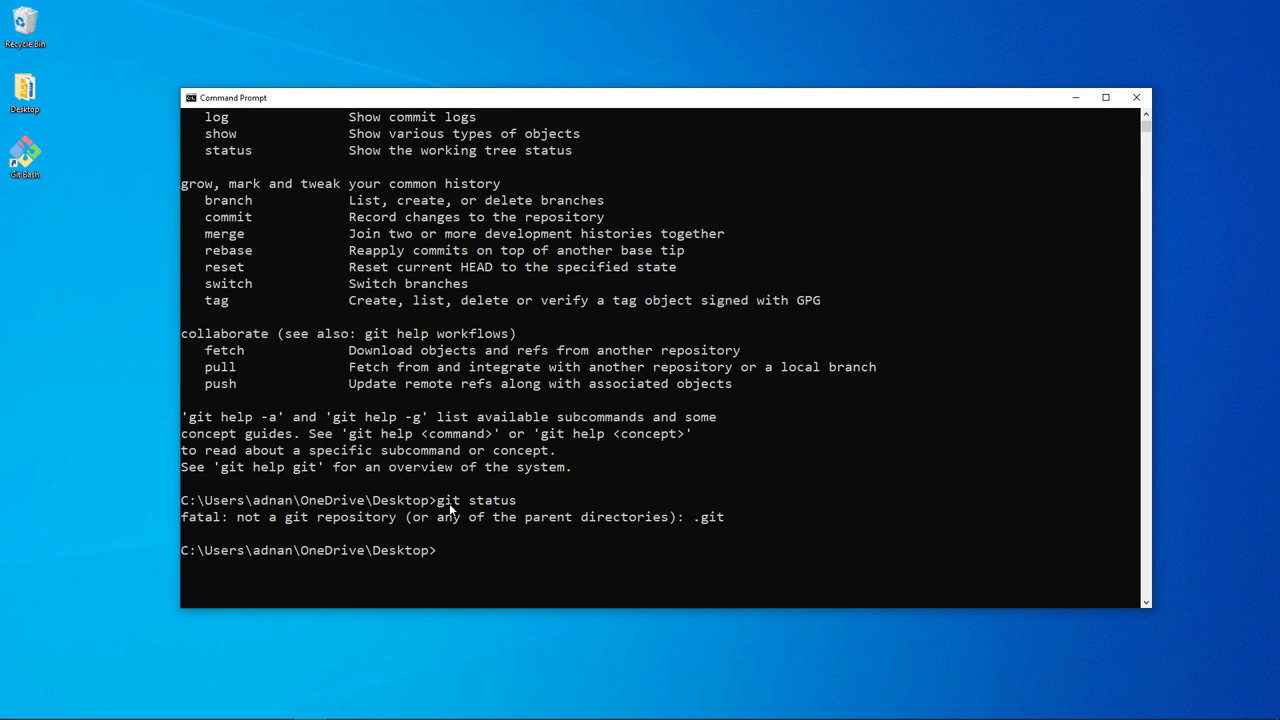
mouse_move(484, 480)
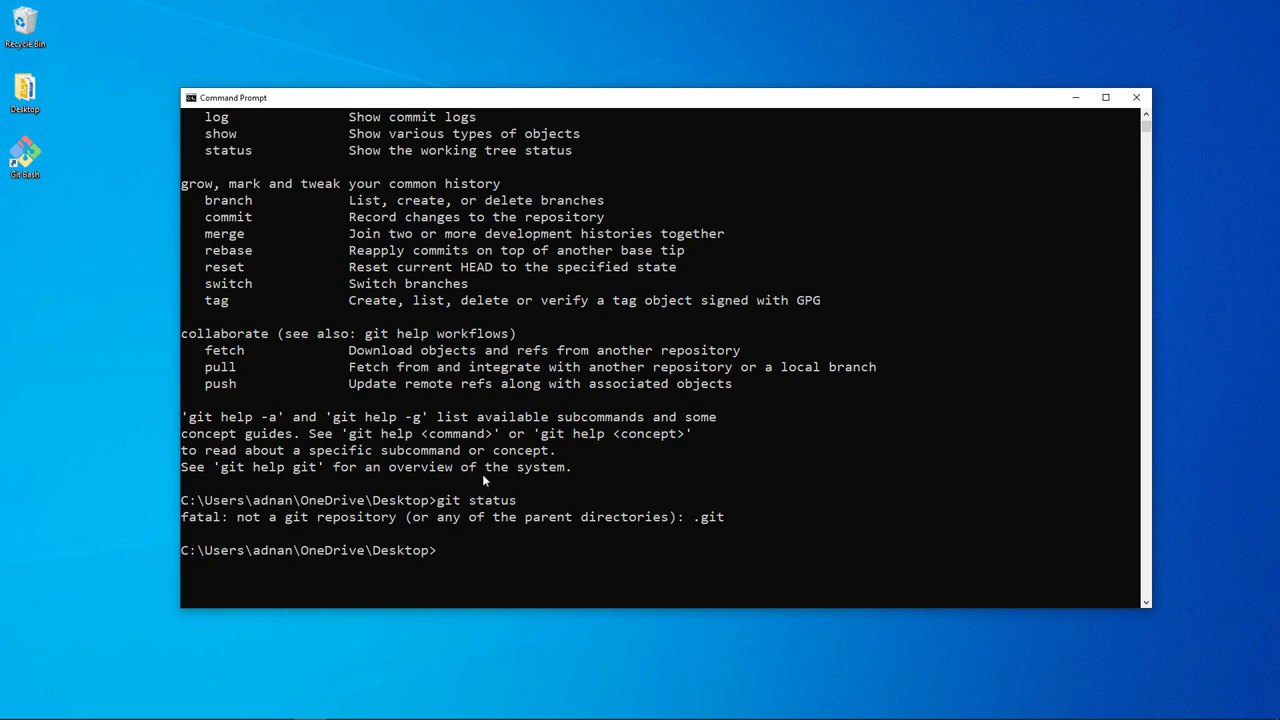
mouse_move(556, 472)
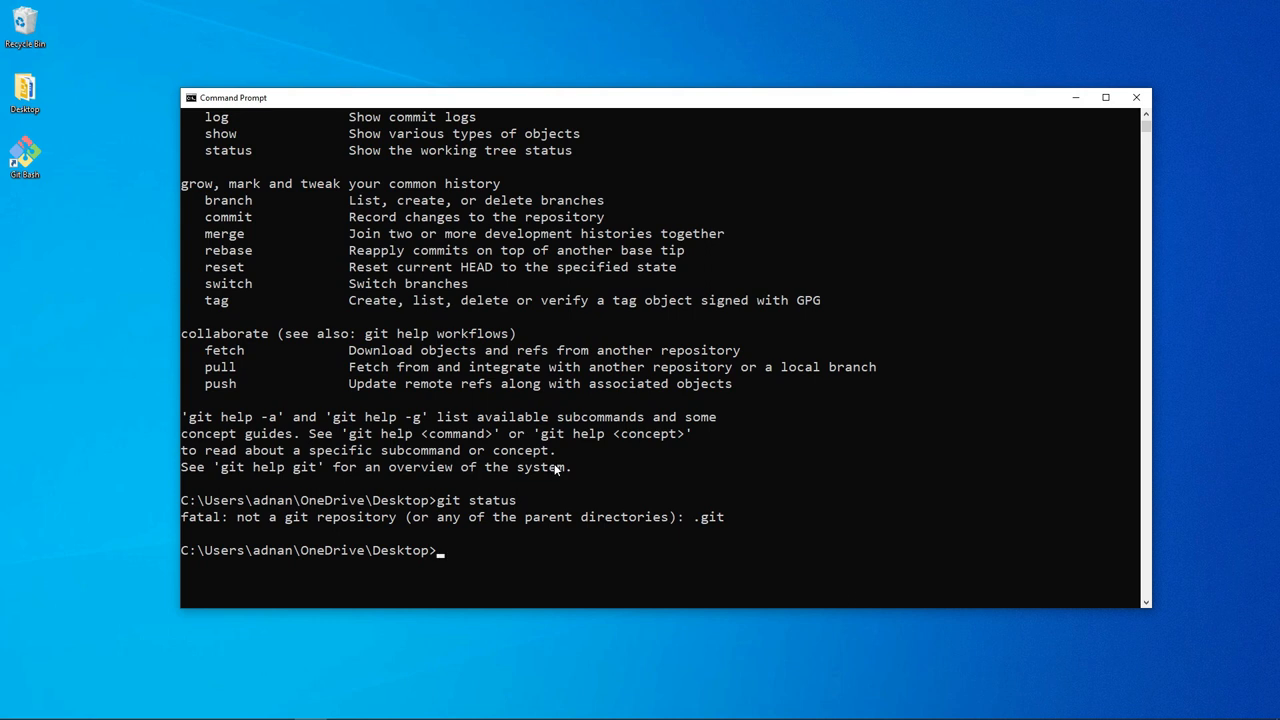
mouse_move(288, 104)
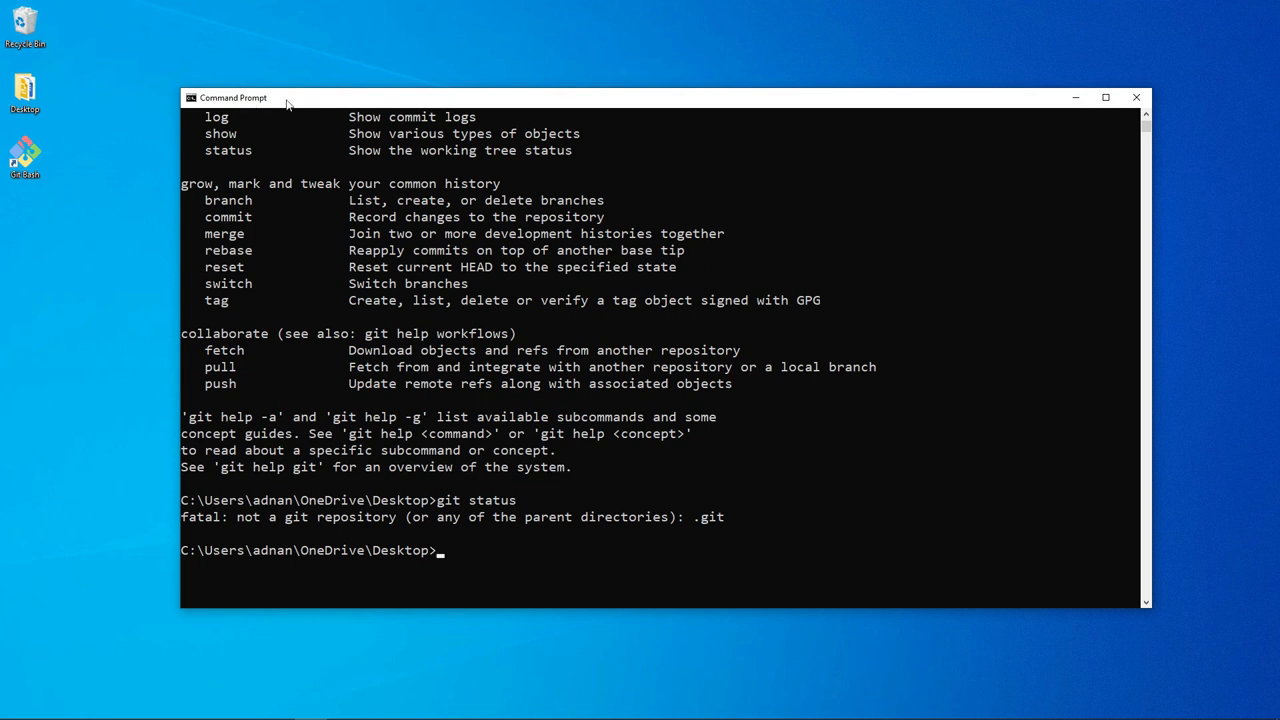
mouse_move(368, 120)
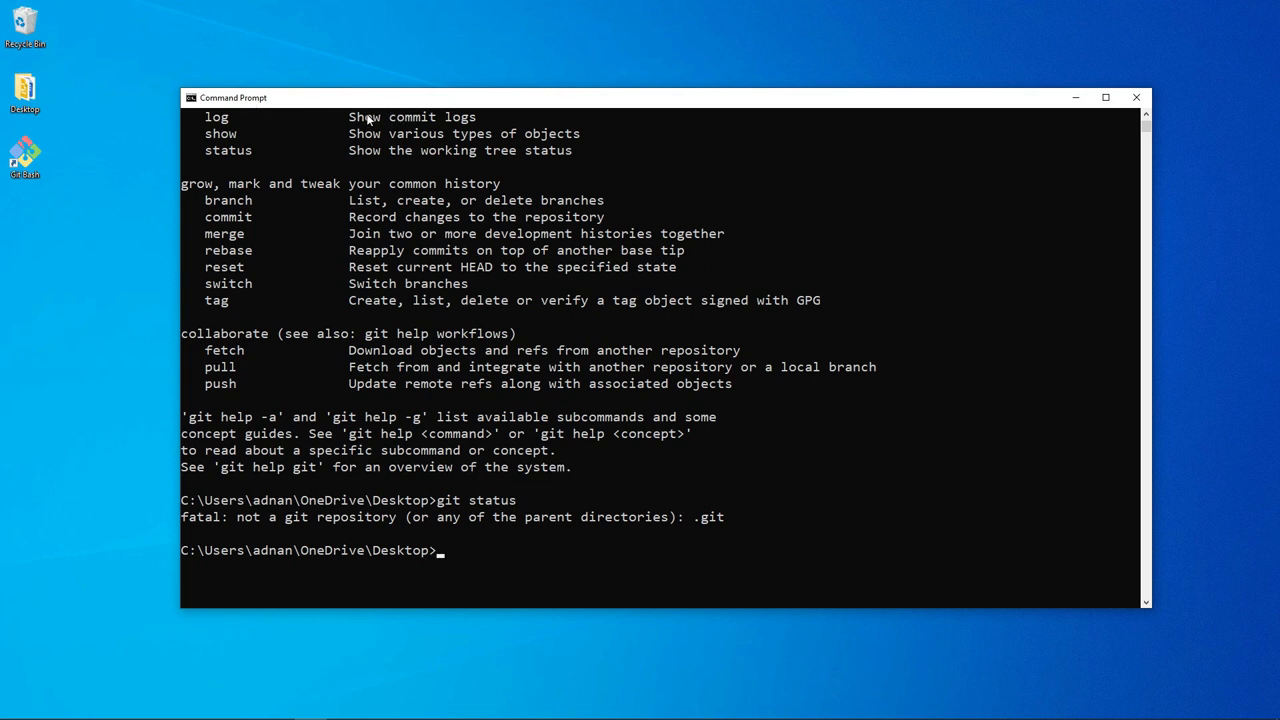